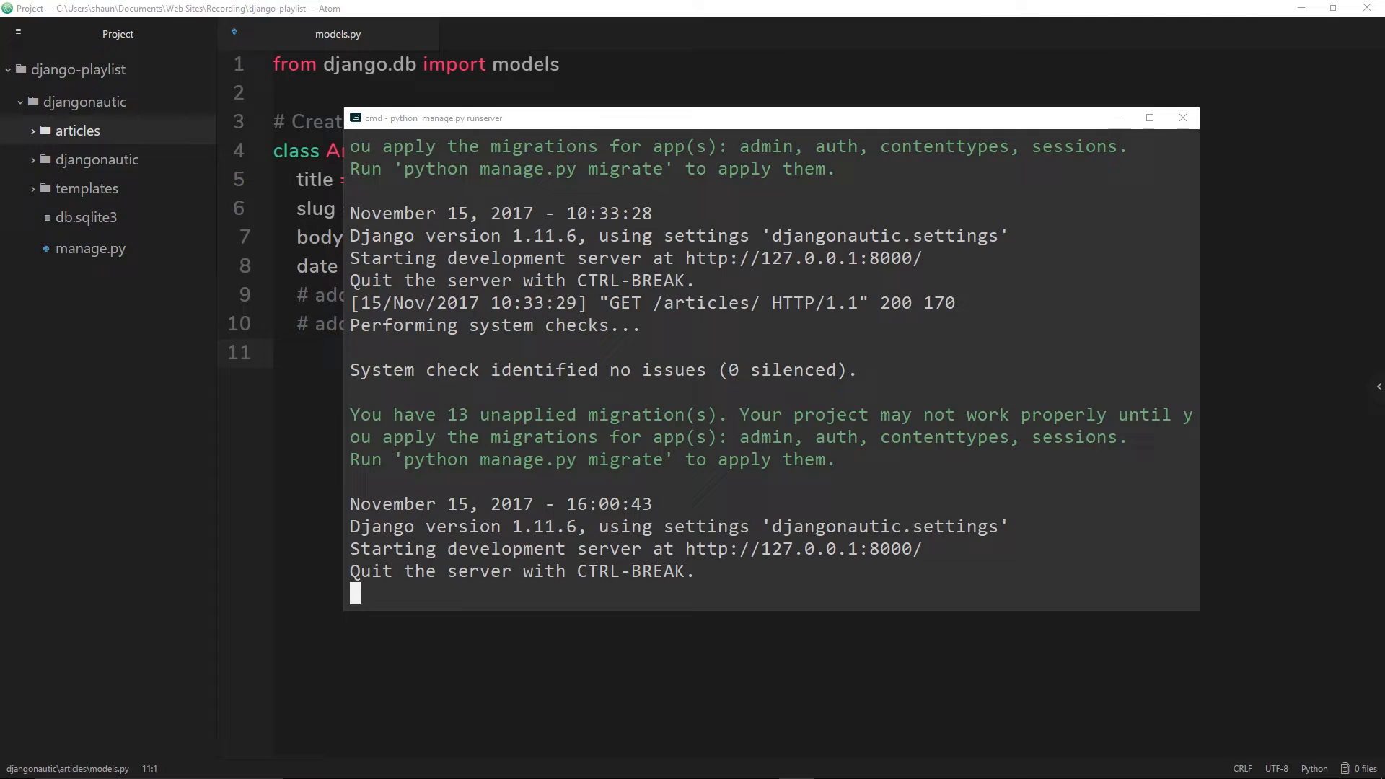
mouse_move(505, 415)
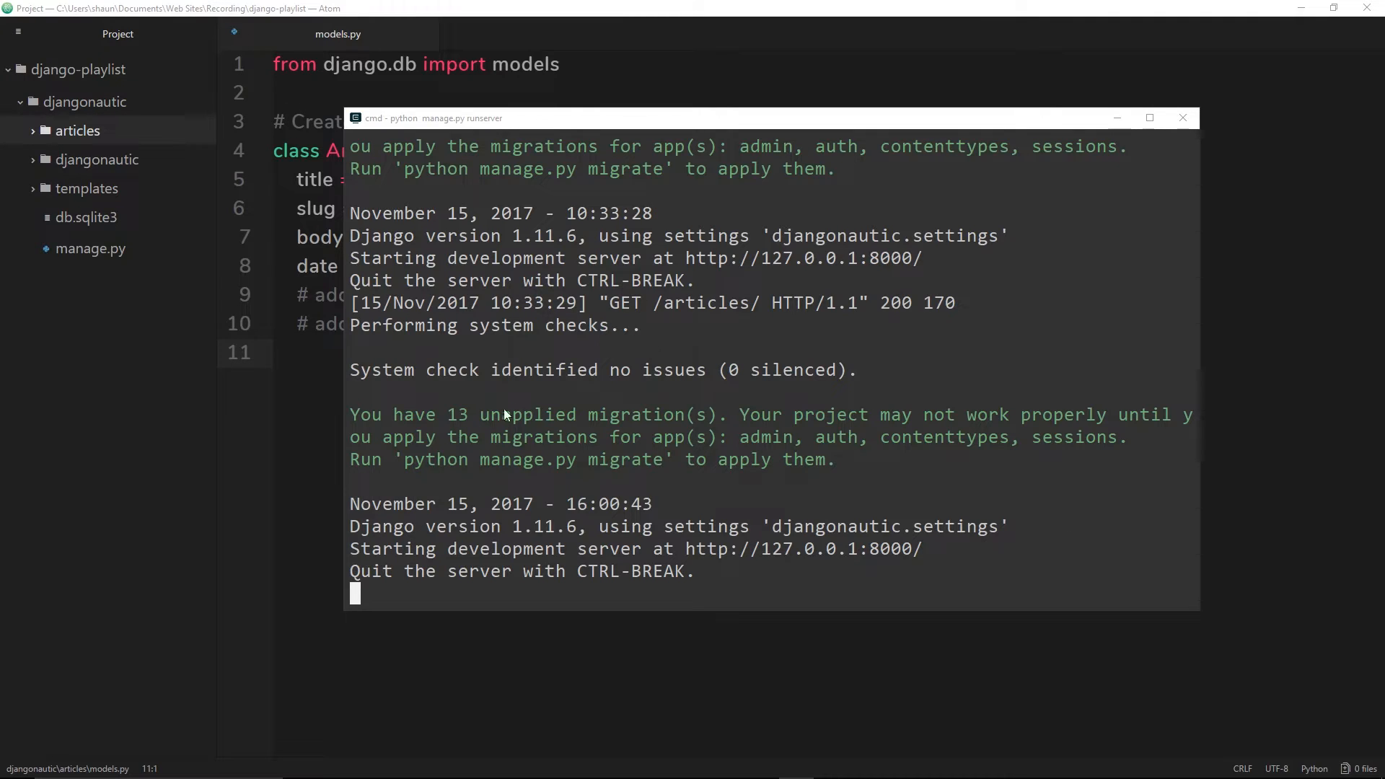
mouse_move(589, 430)
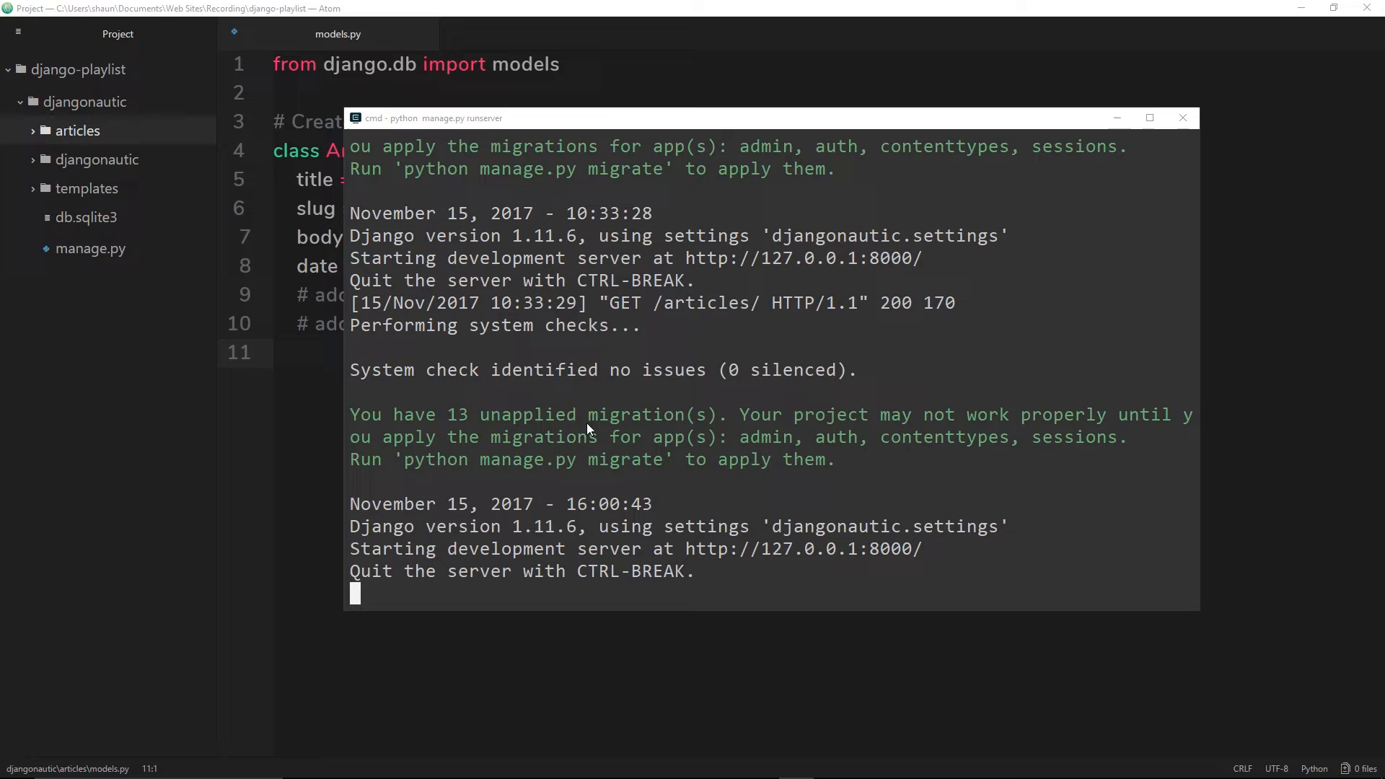
mouse_move(720, 433)
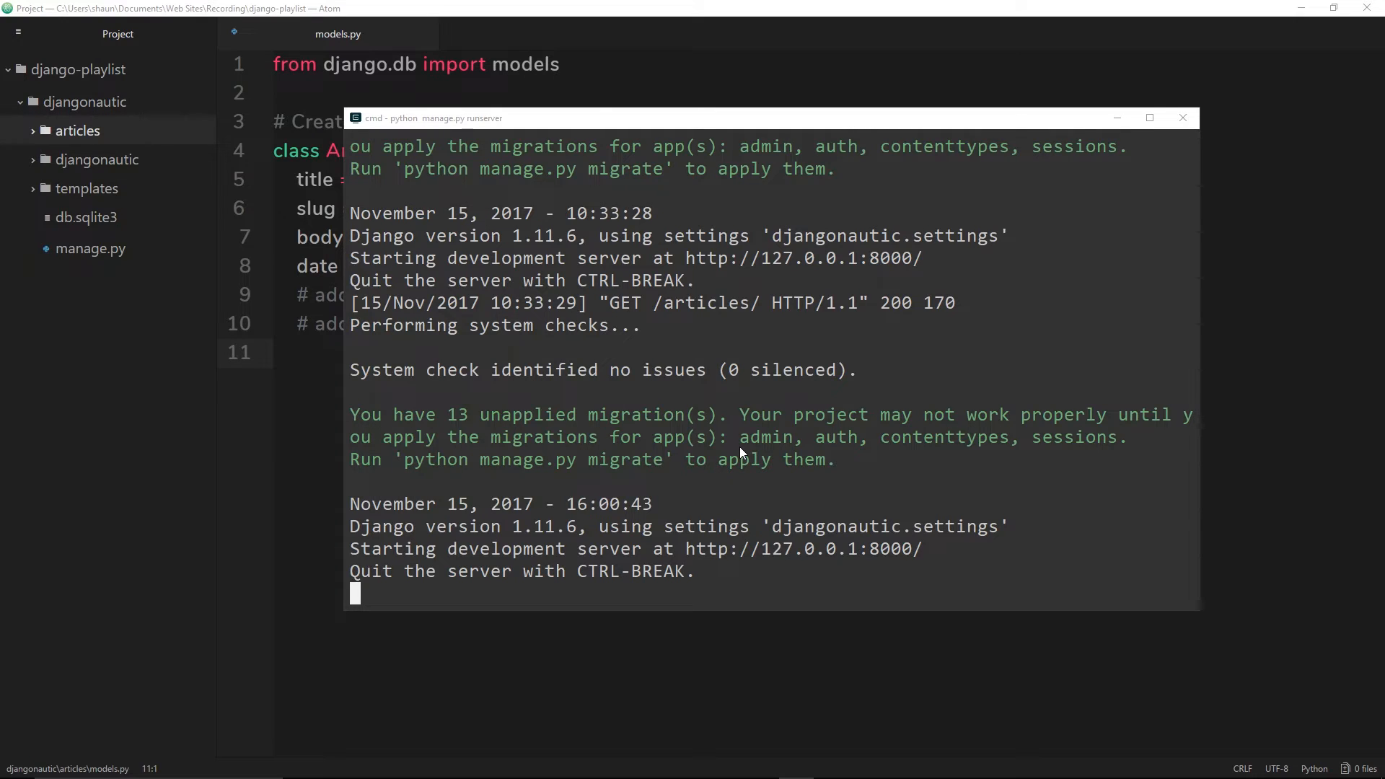
mouse_move(897, 447)
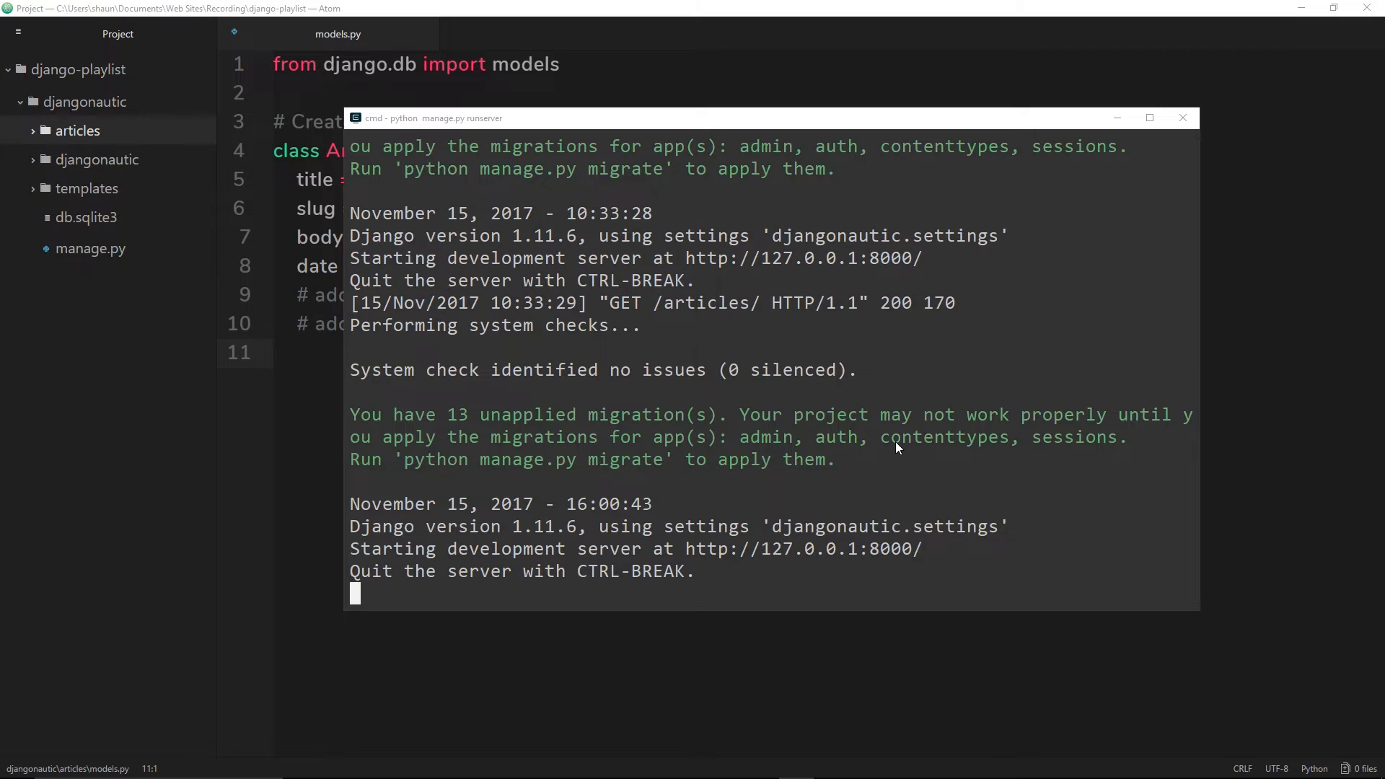
mouse_move(742, 191)
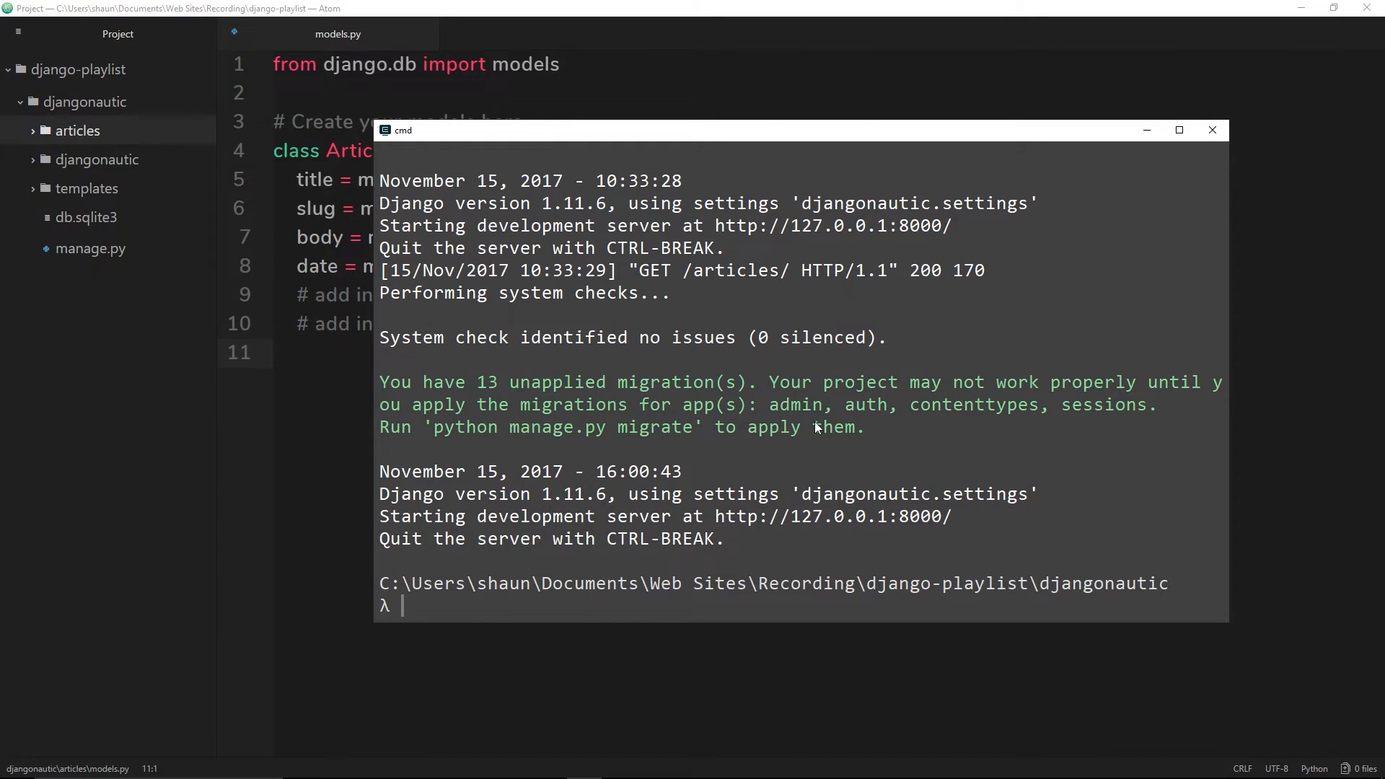
mouse_move(537, 431)
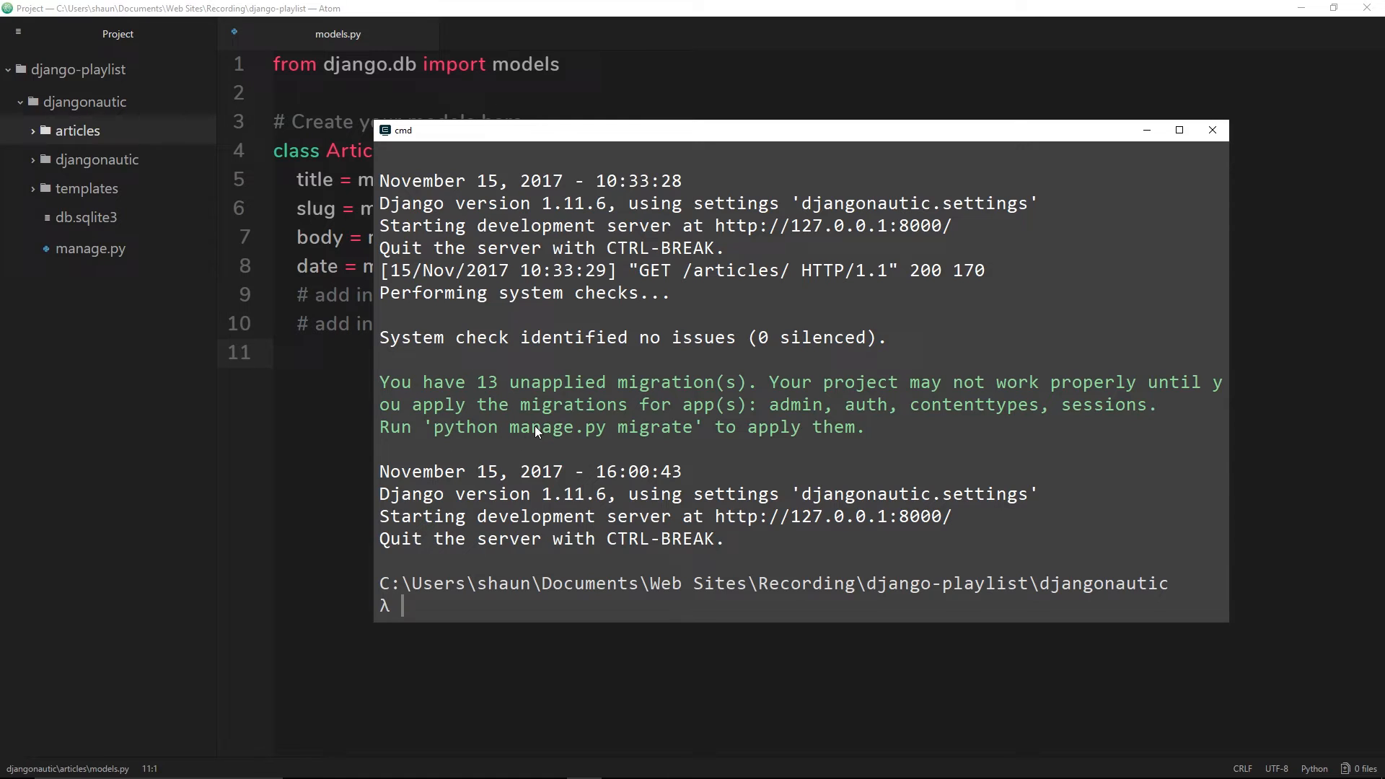
mouse_move(687, 431)
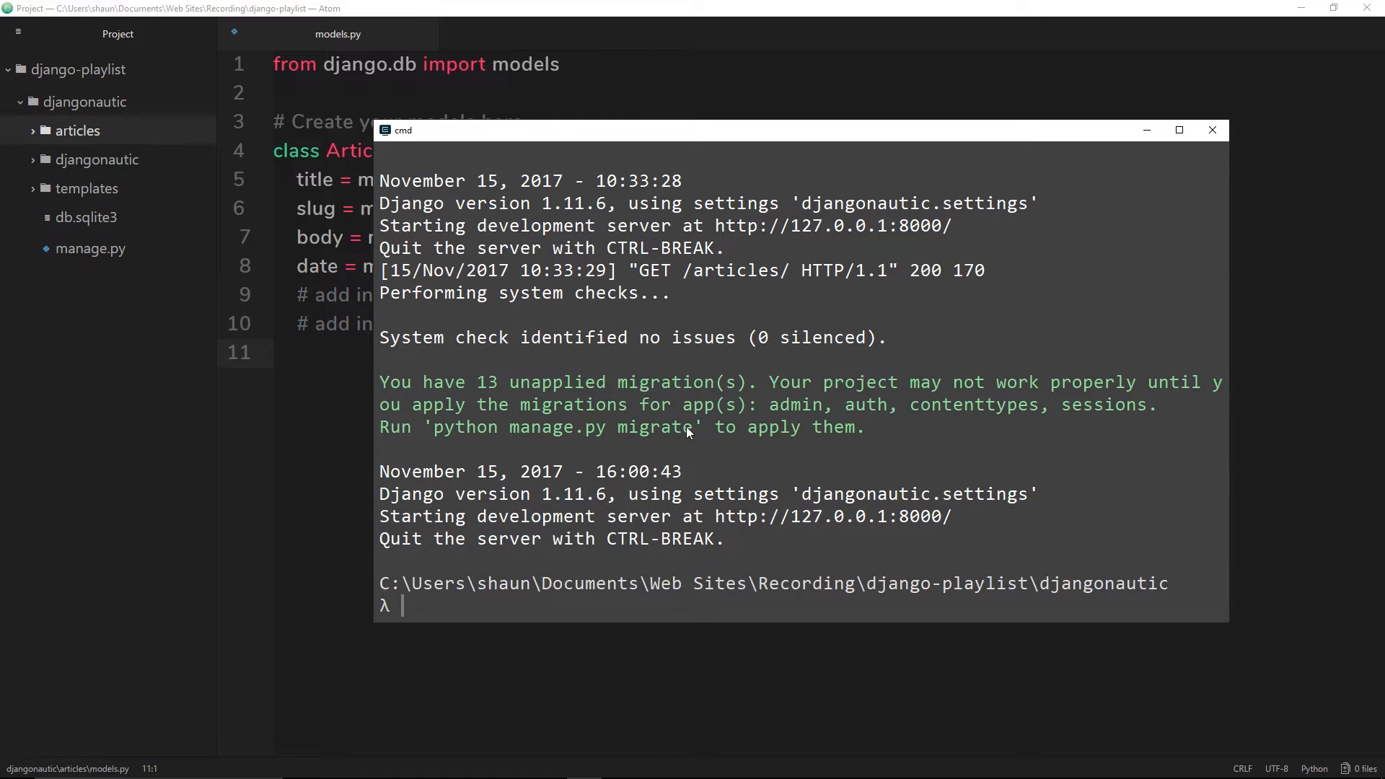
mouse_move(534, 612)
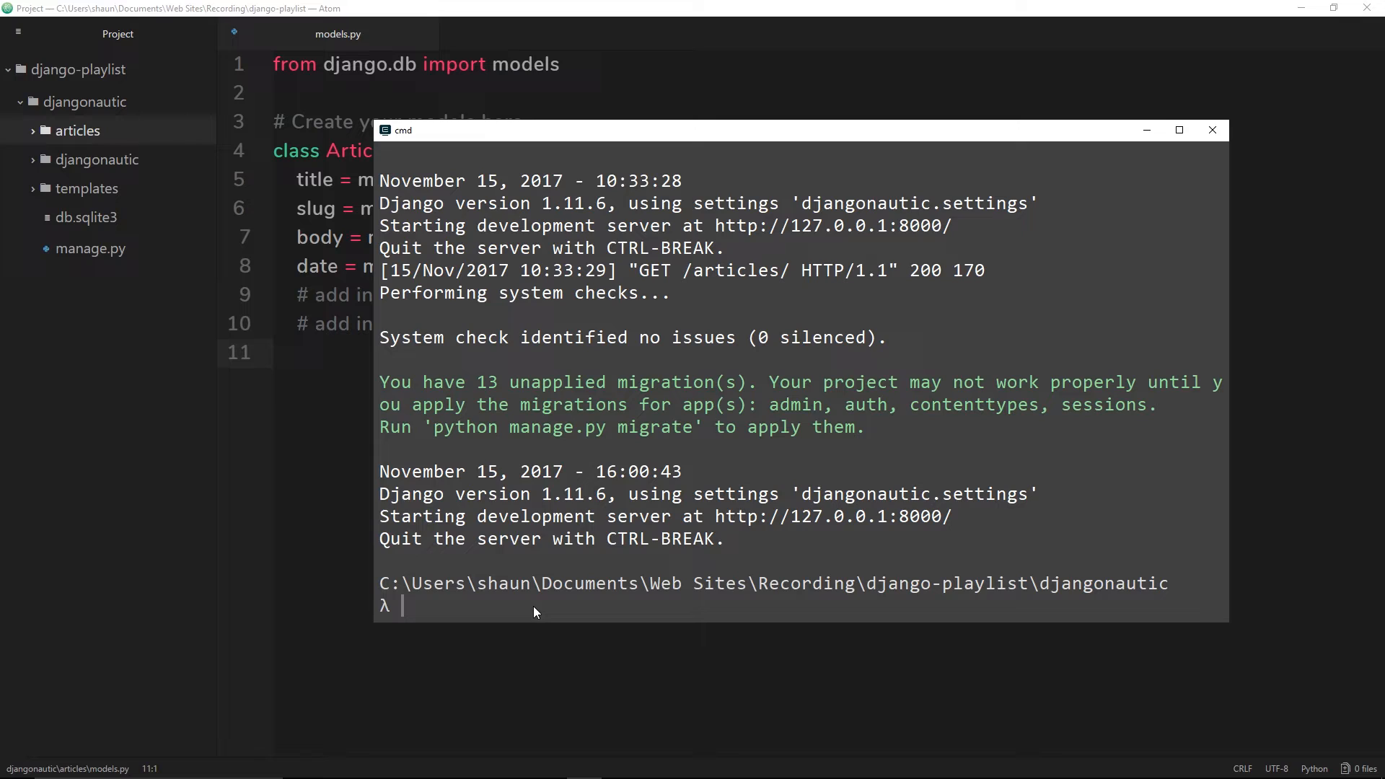
- Run python manage.py migrate to apply the pending admin, auth, contenttypes and sessions migrations
type("pyth")
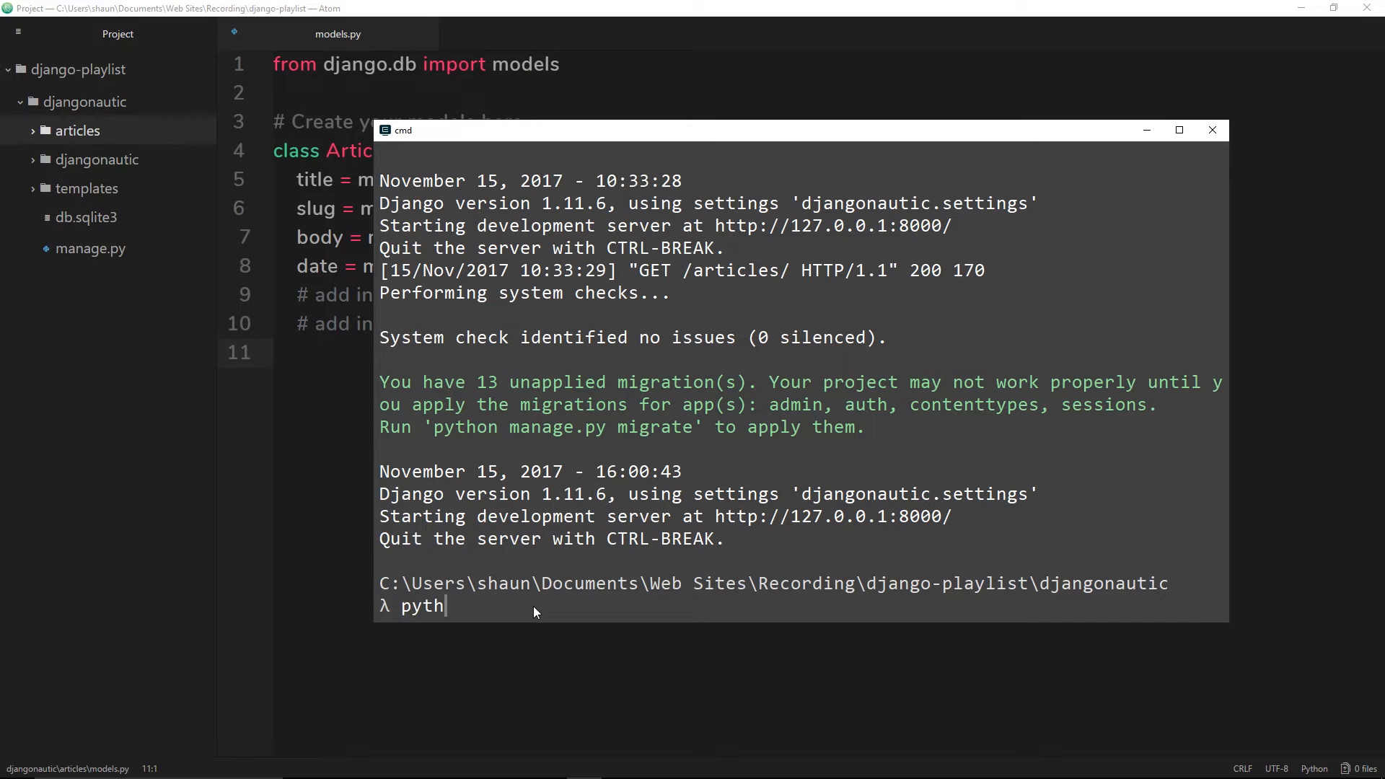
type("on manage.py migrate")
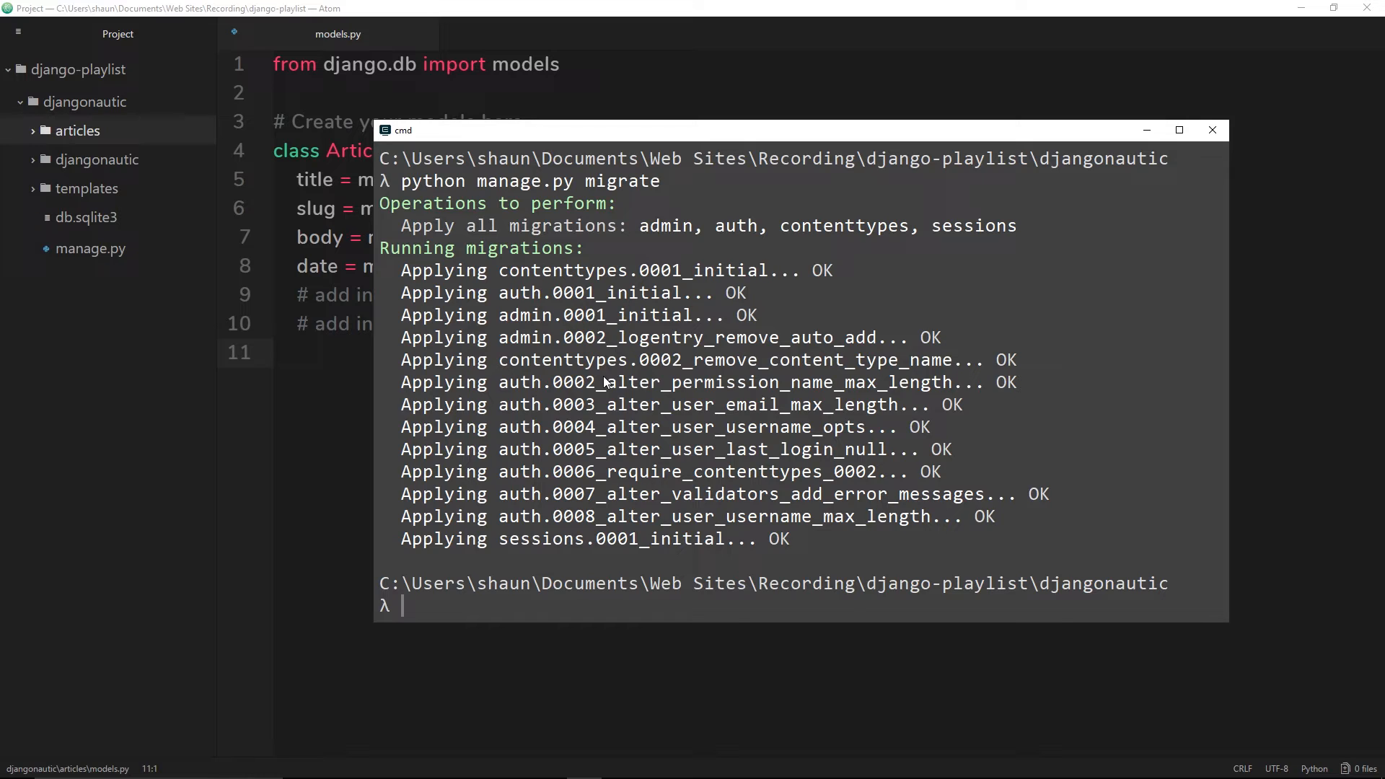
mouse_move(590, 188)
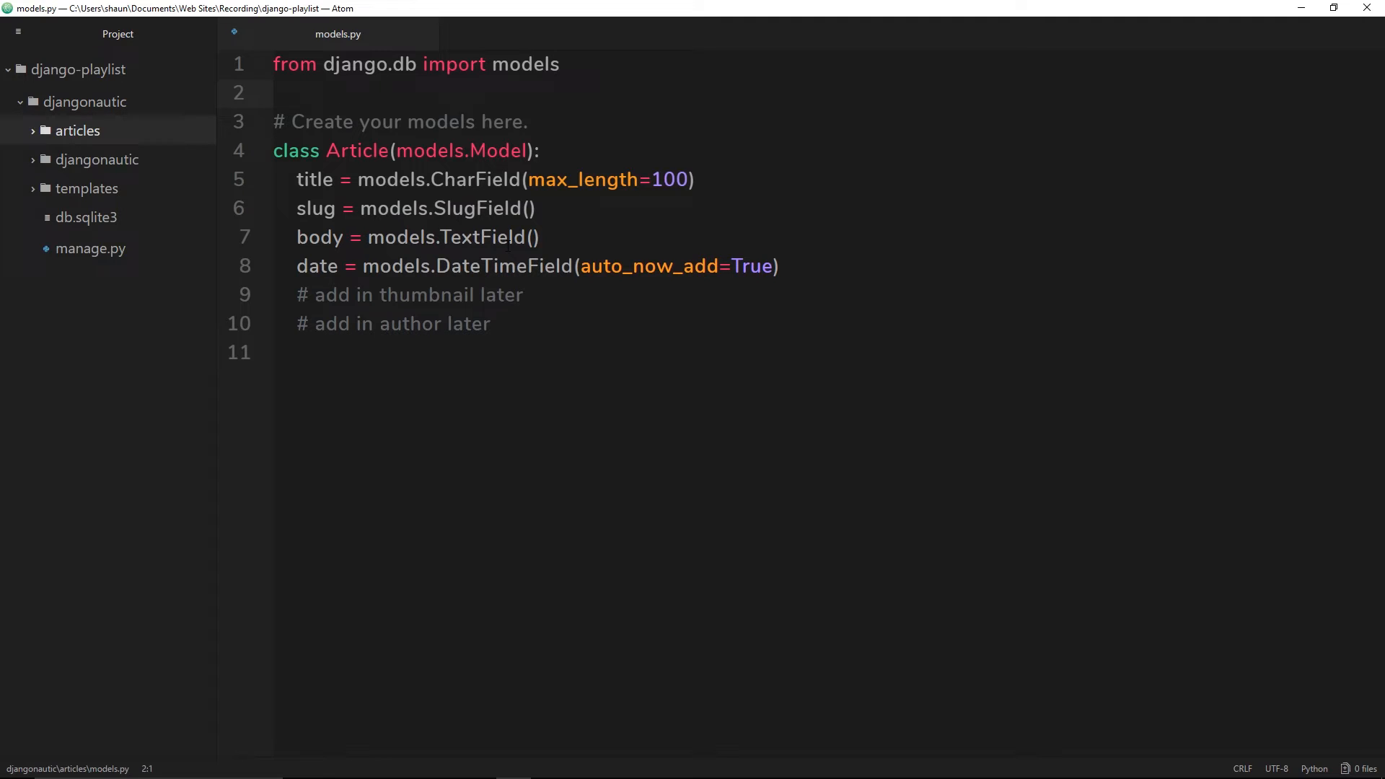
left_click(275, 93)
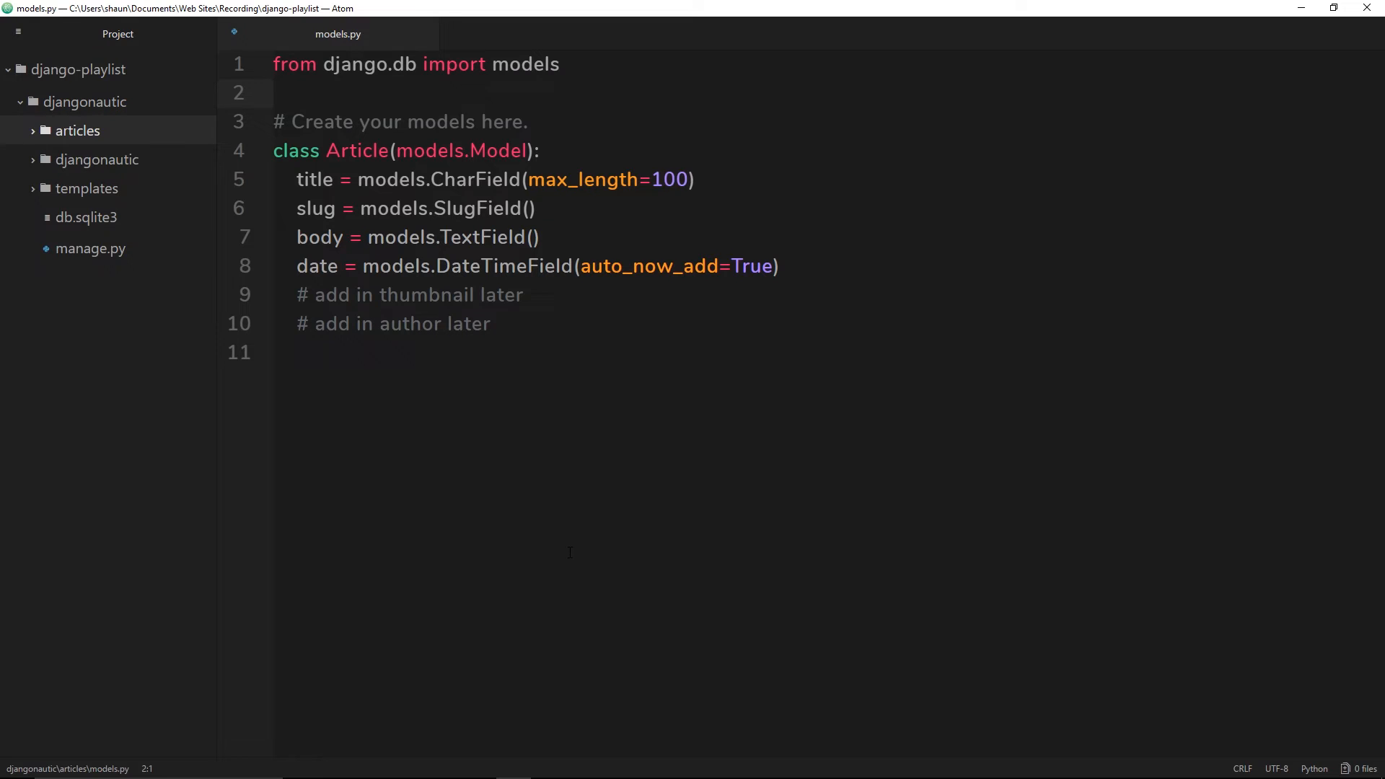
left_click(276, 92)
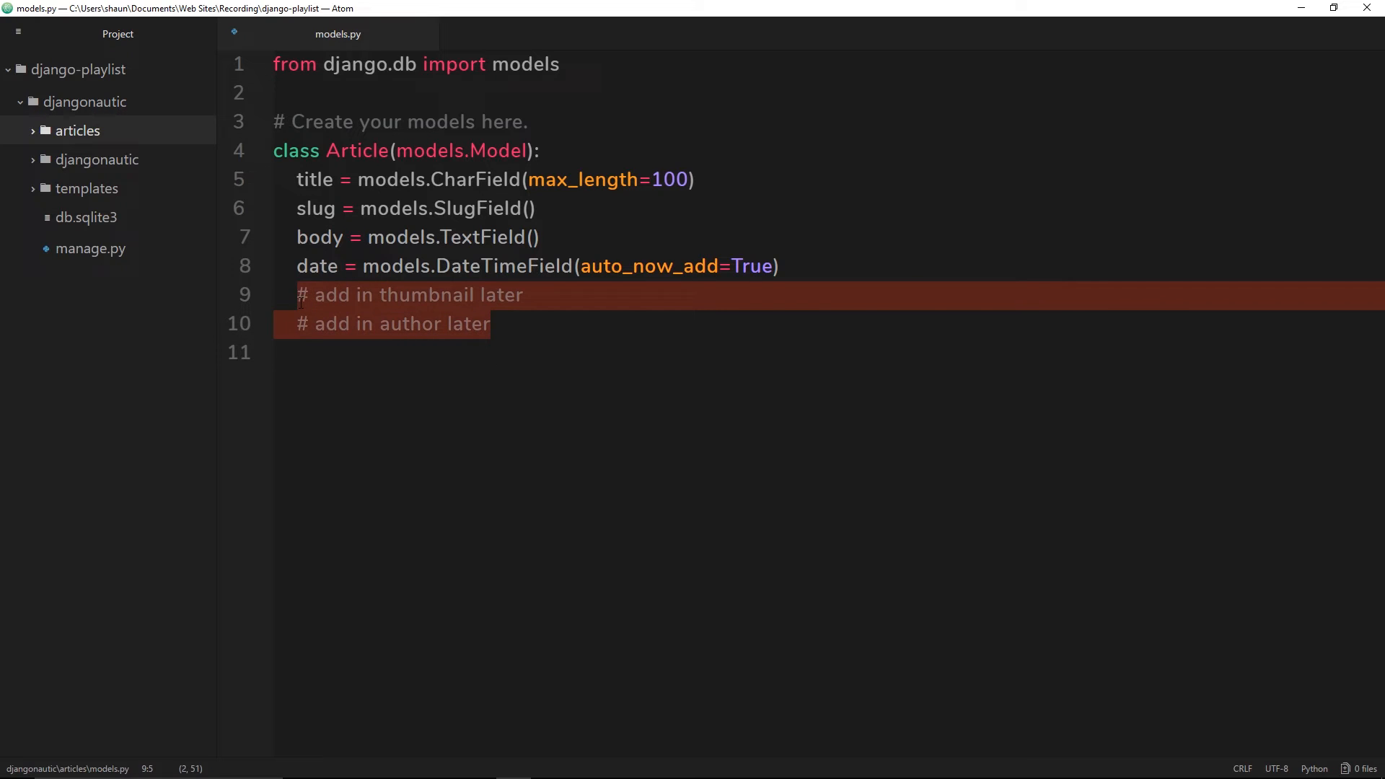
left_click(538, 323)
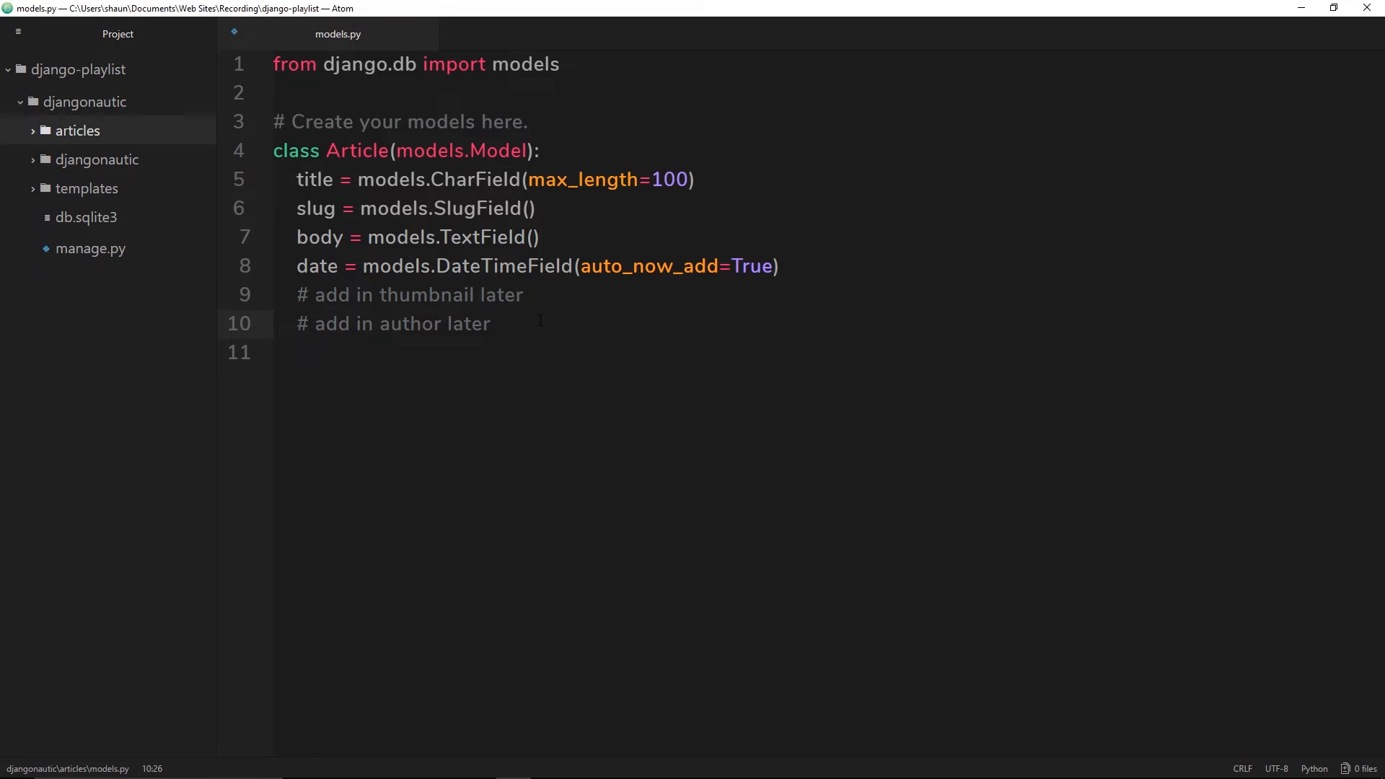
left_click(490, 323)
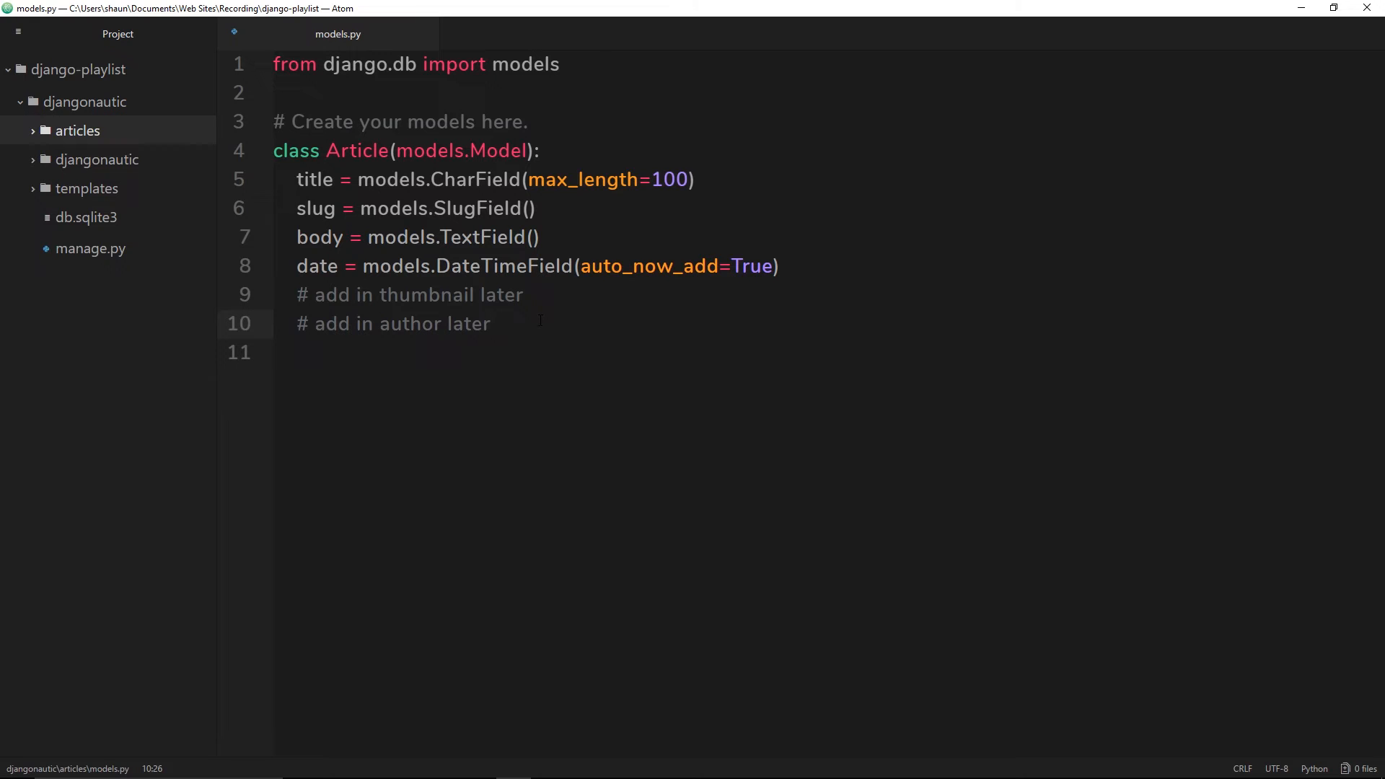
left_click(490, 324)
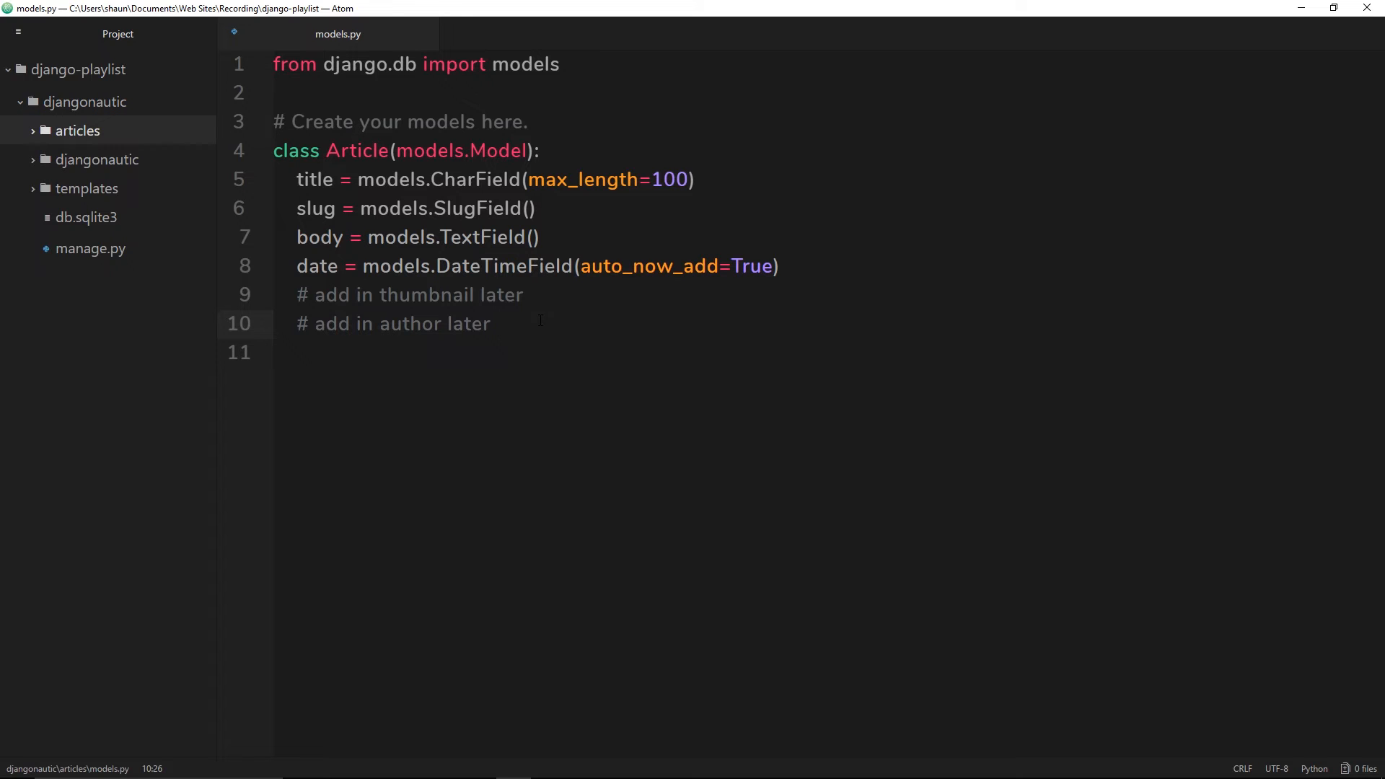
left_click(491, 323)
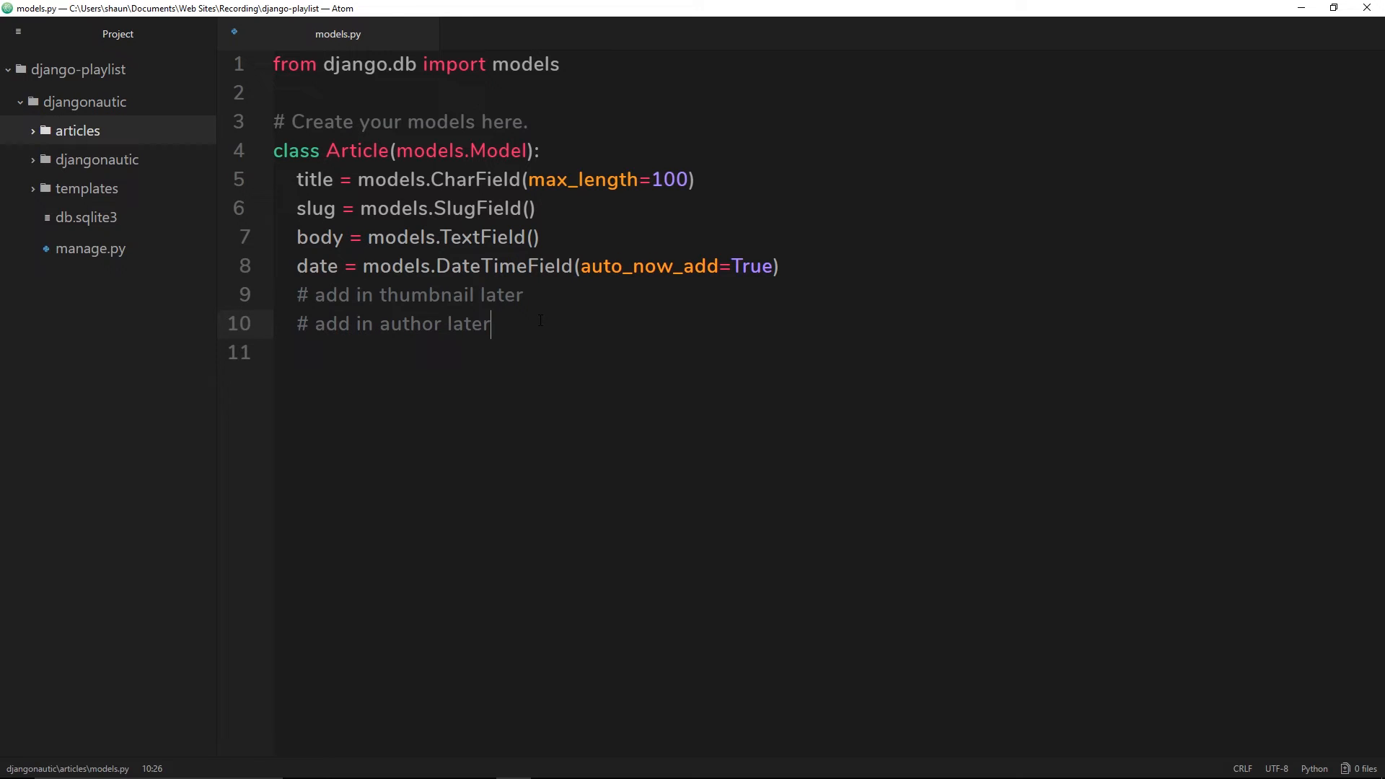
mouse_move(540, 321)
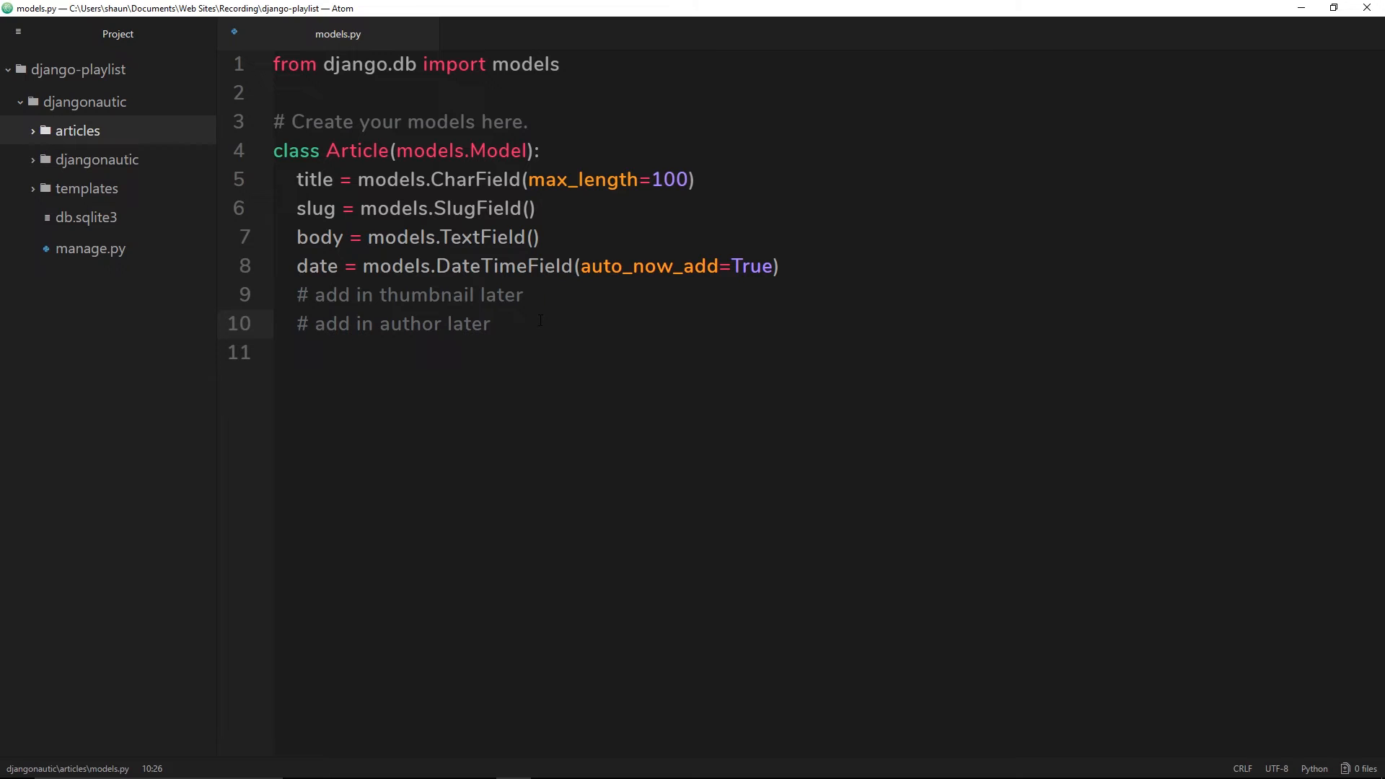
left_click(491, 323)
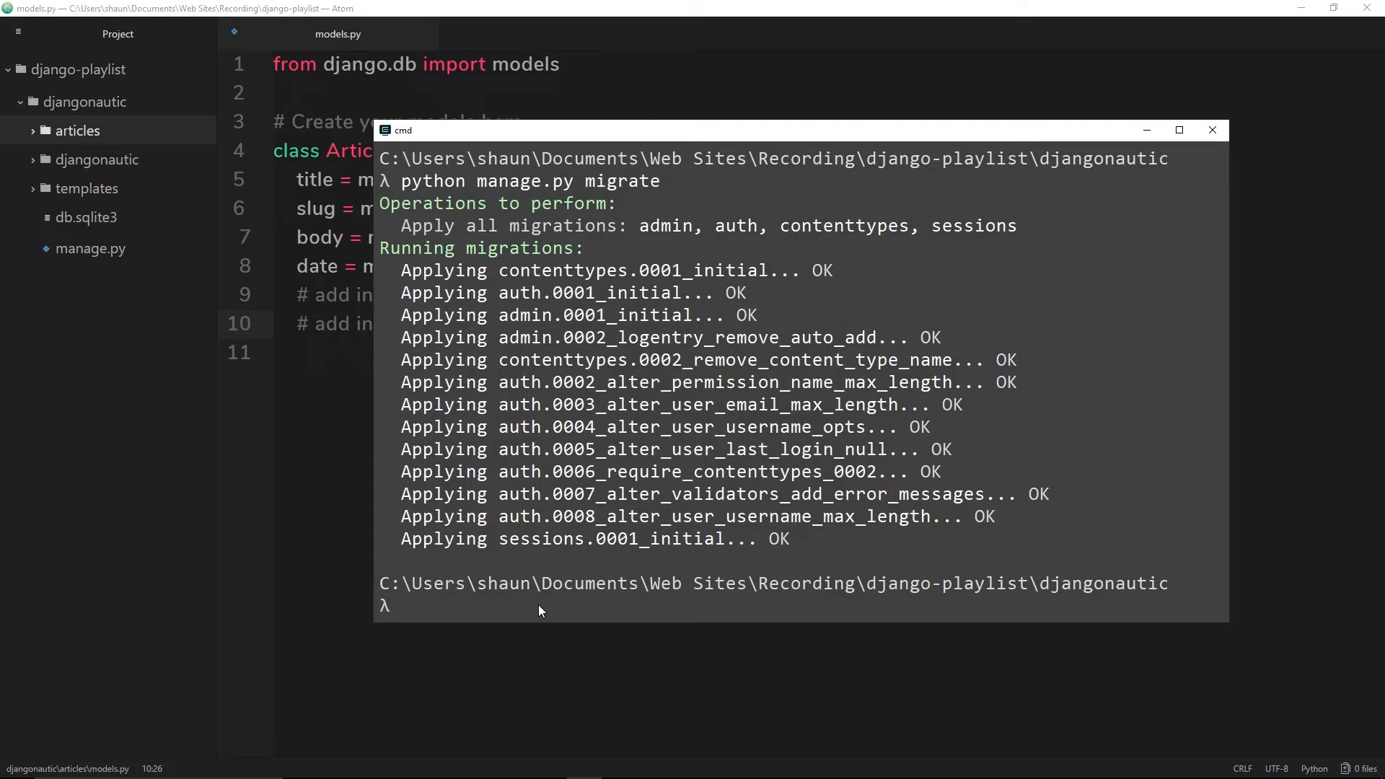
- Run python manage.py makemigrations to generate articles\migrations\0001_initial.py for the Article model
type("python")
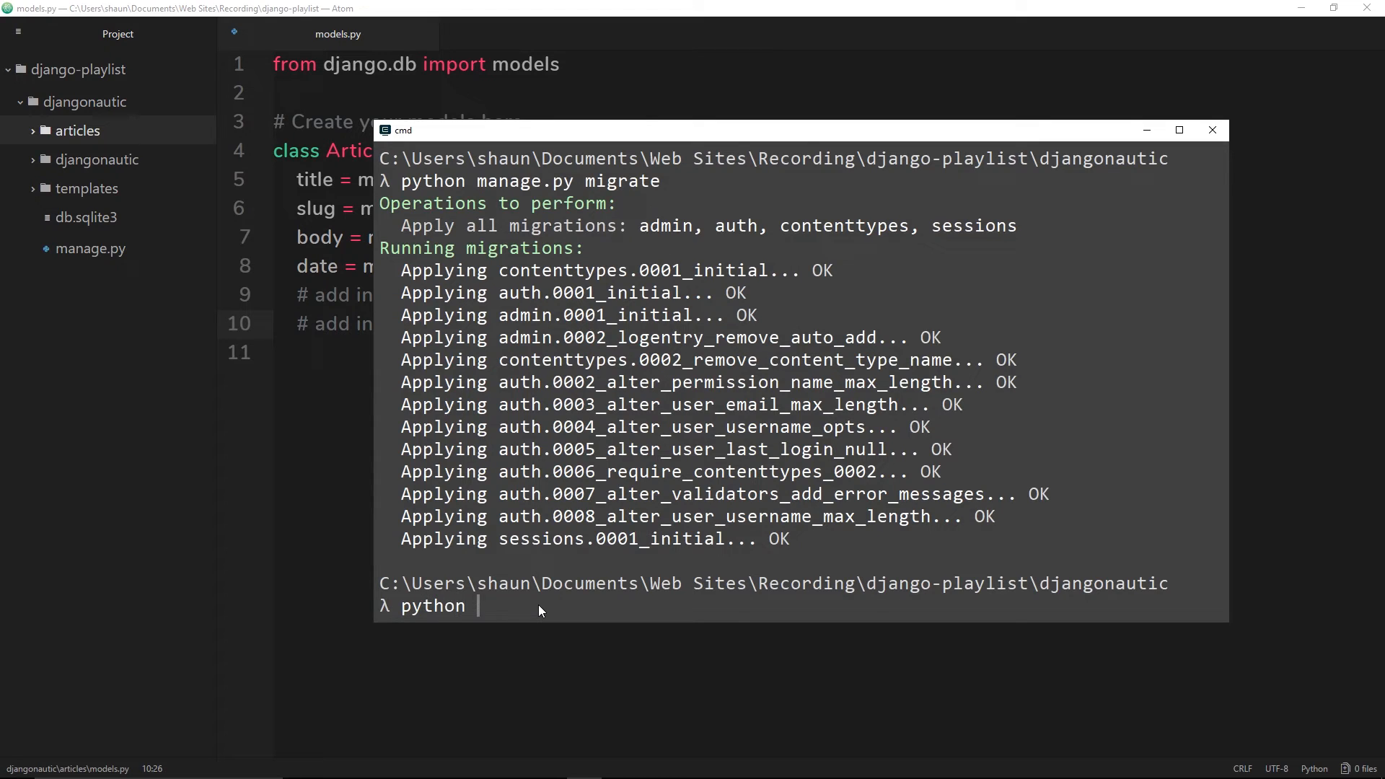
type("manage.py makemig")
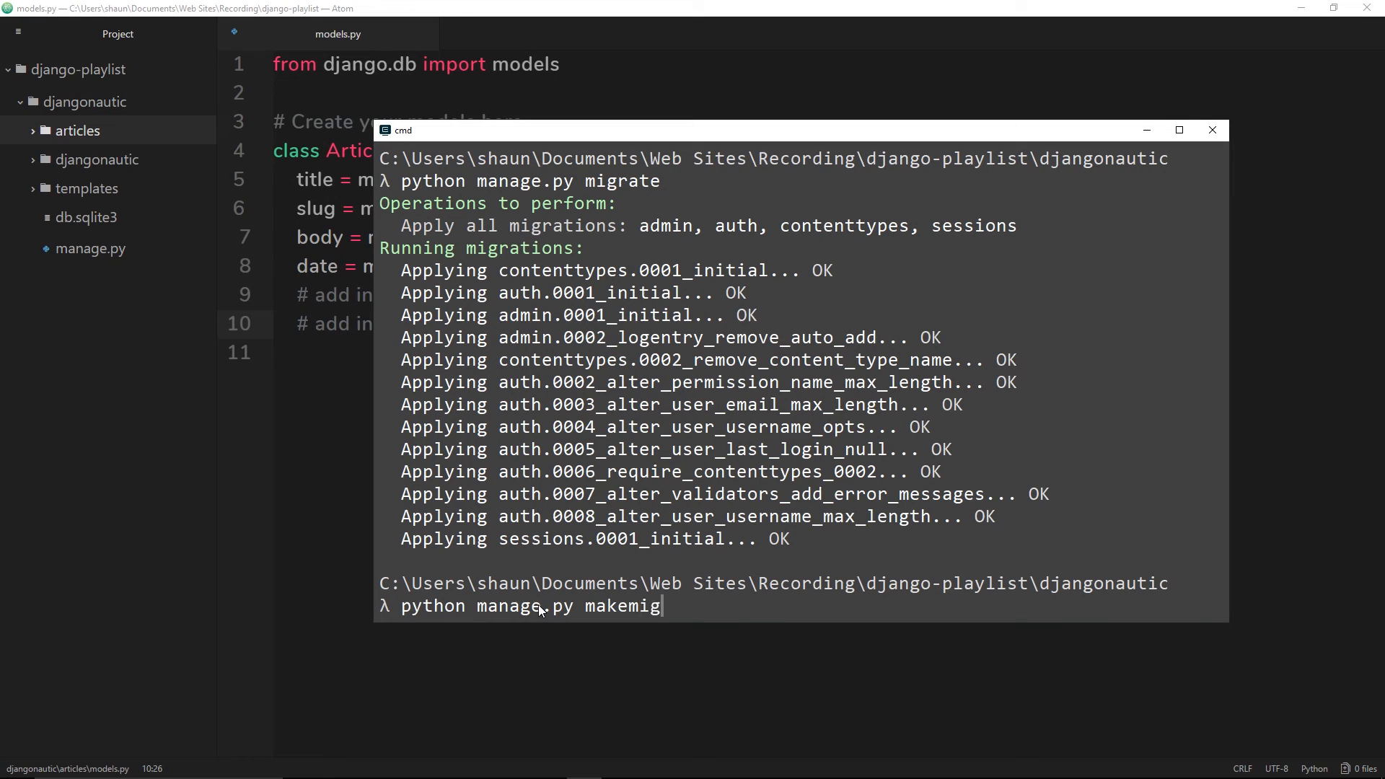
type("rations")
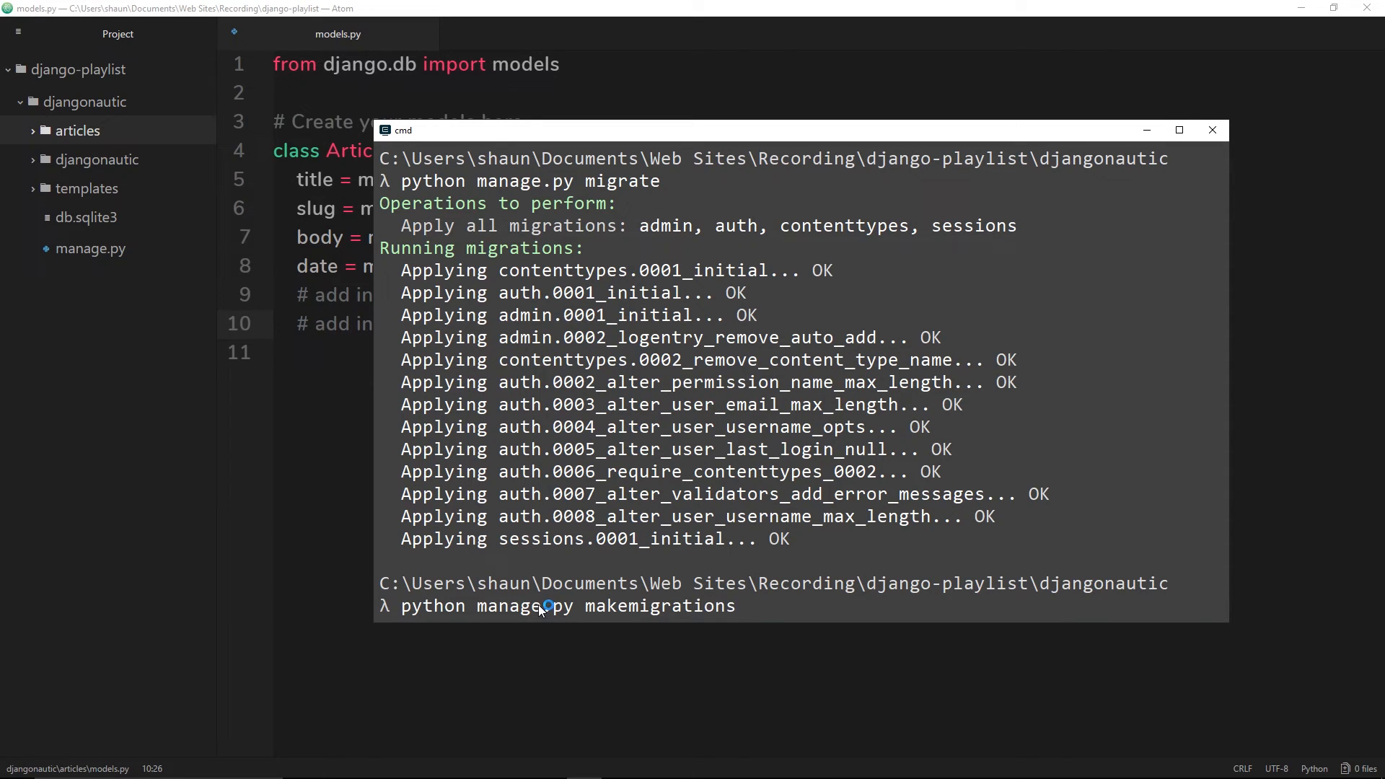
key("Return")
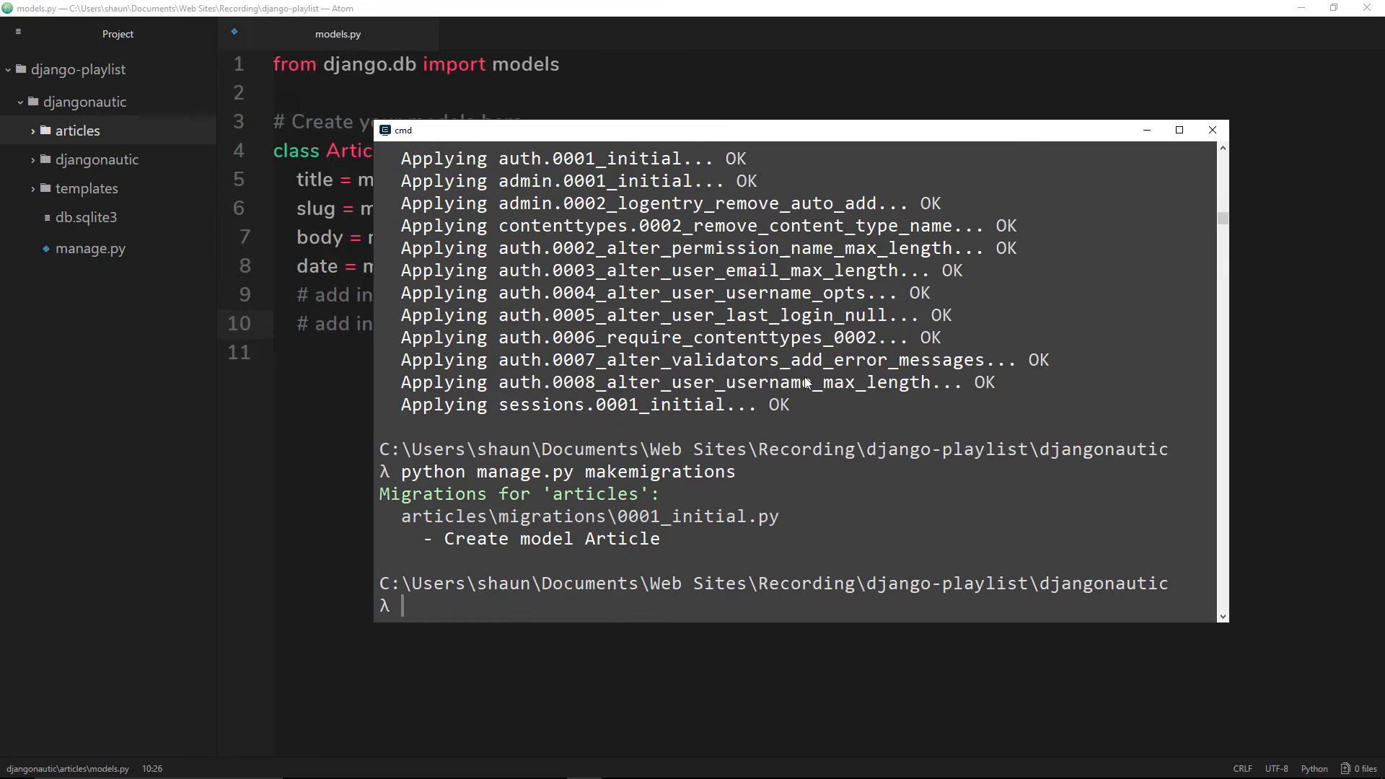
mouse_move(417, 537)
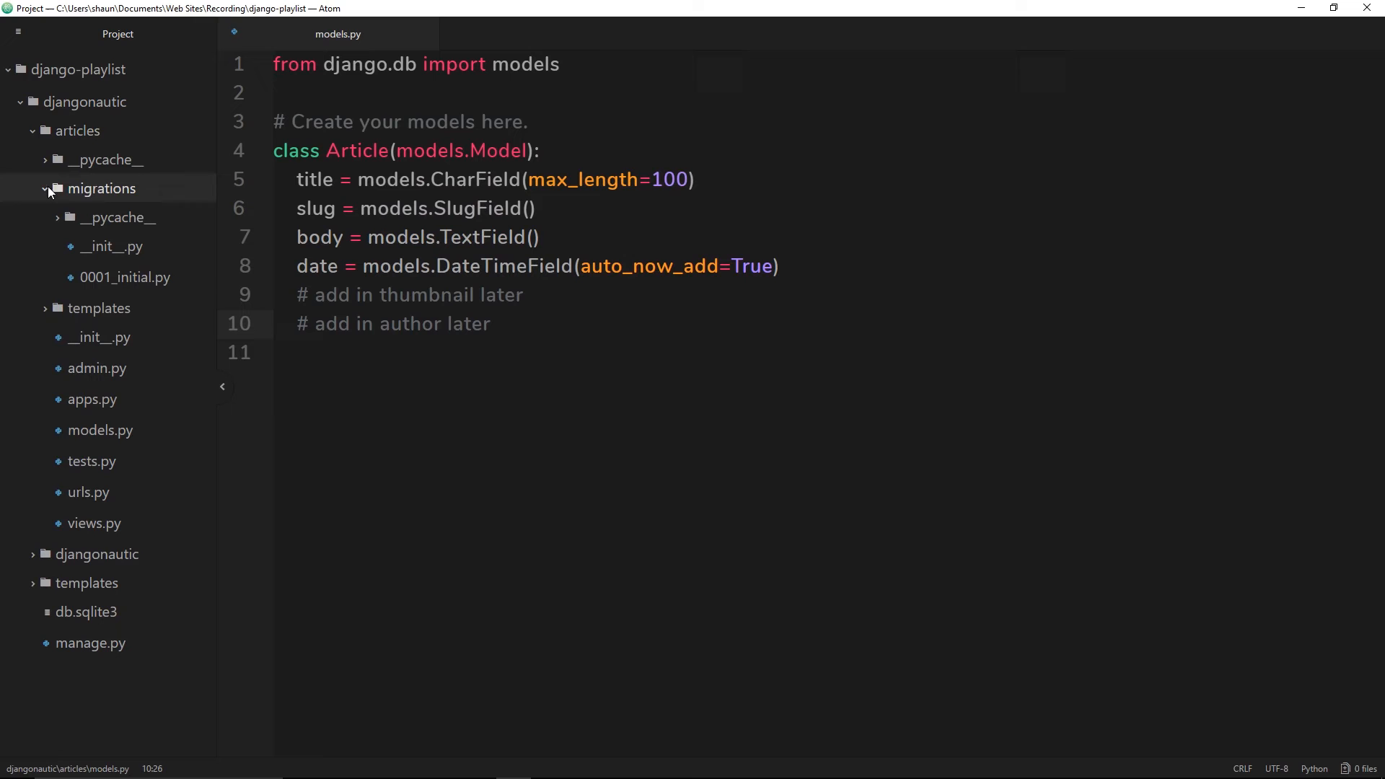
- View 0001_initial.py showing CreateModel Article with id, title, slug, body and date fields
left_click(126, 277)
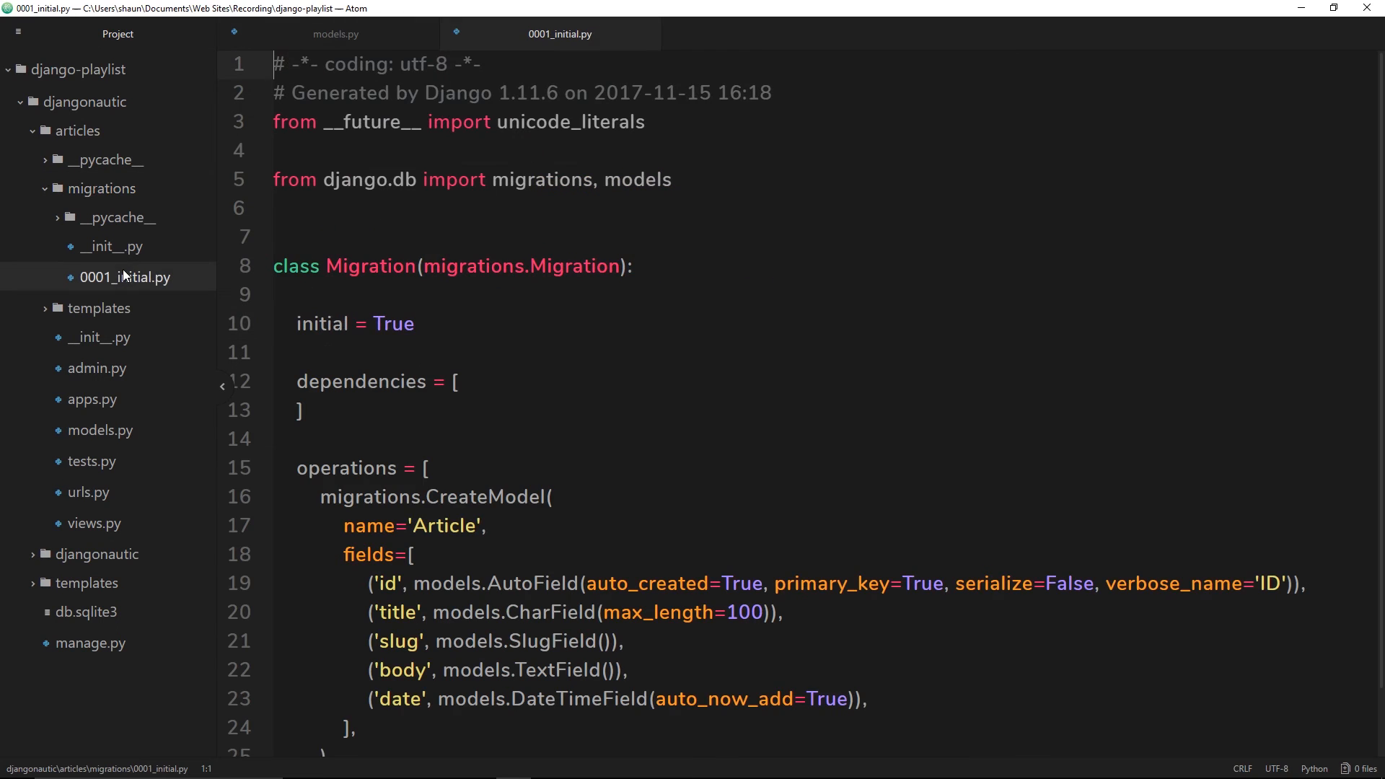
scroll("down", 3)
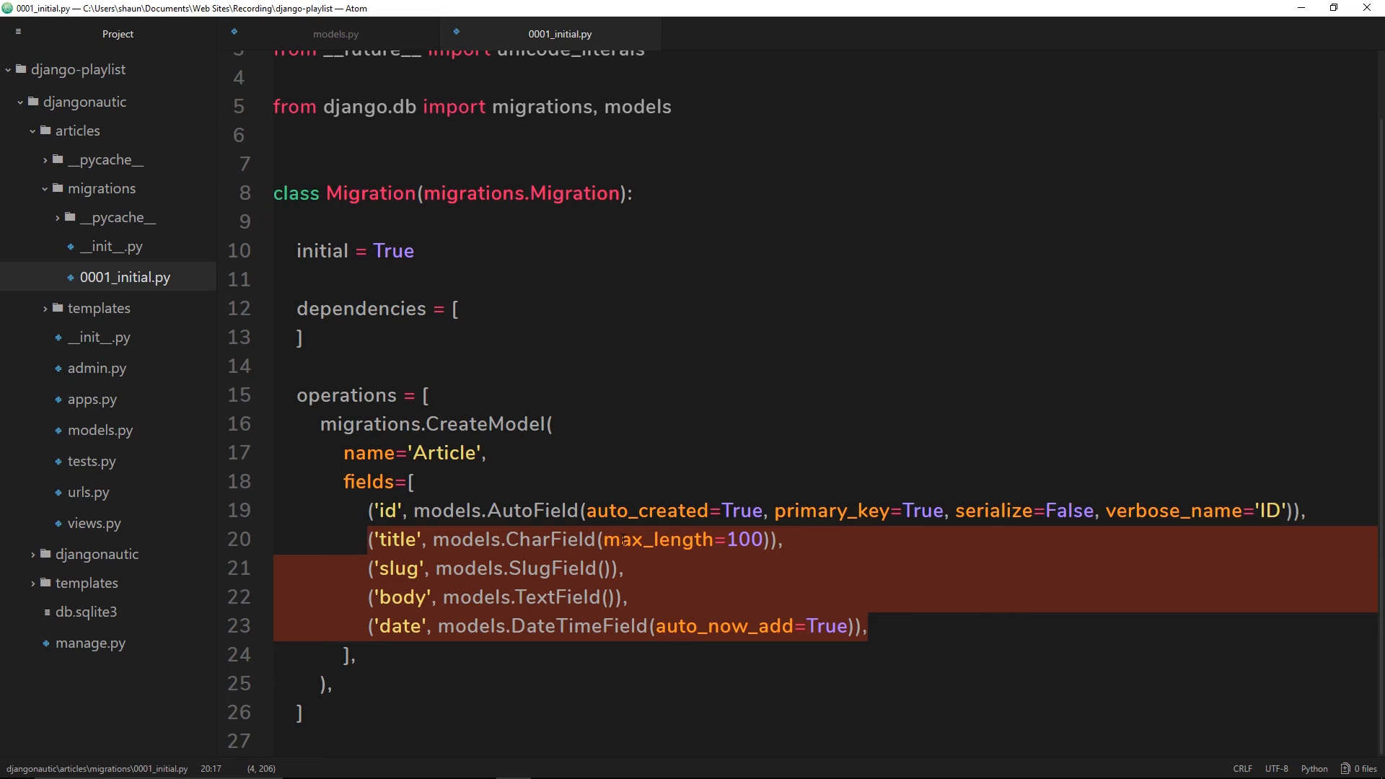
mouse_move(592, 771)
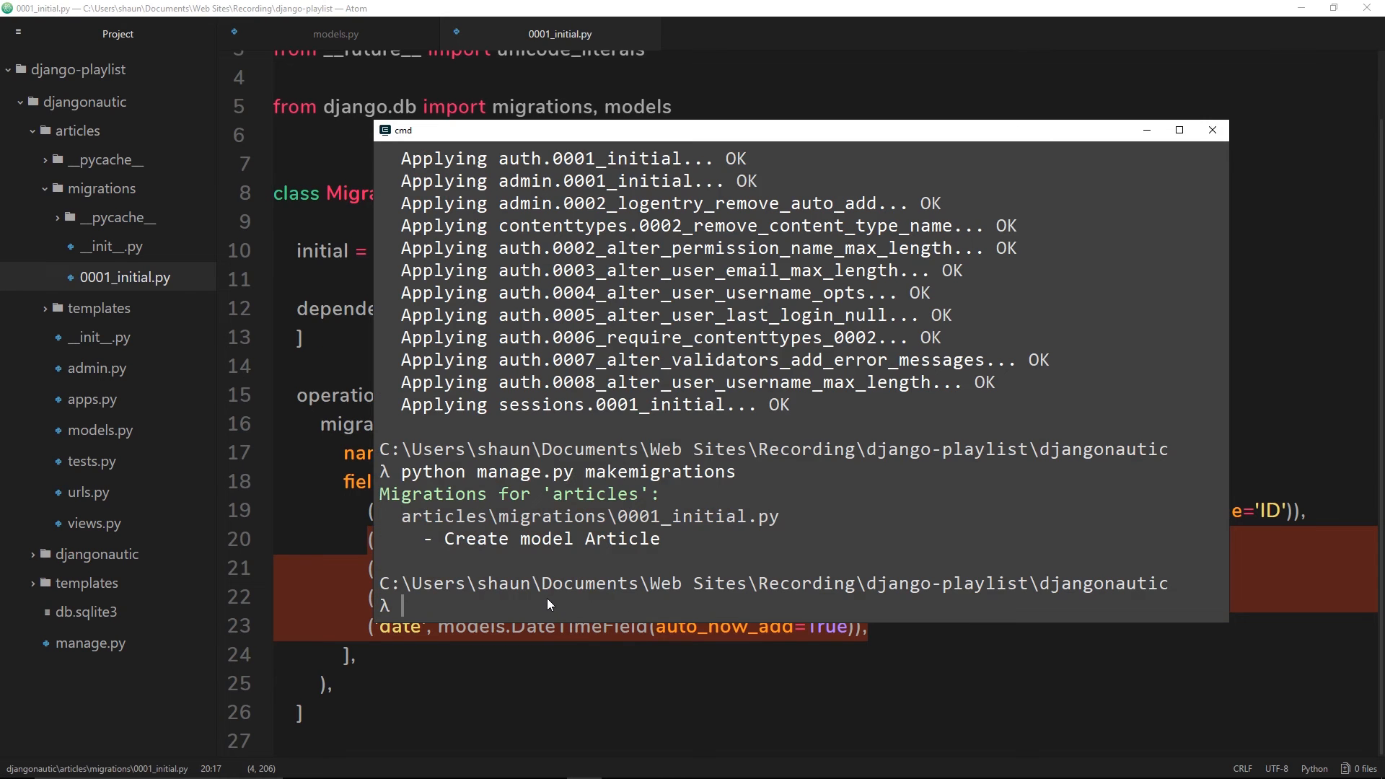
- Enter python manage.py migrate at the djangonautic prompt without running it yet
type("manage.py")
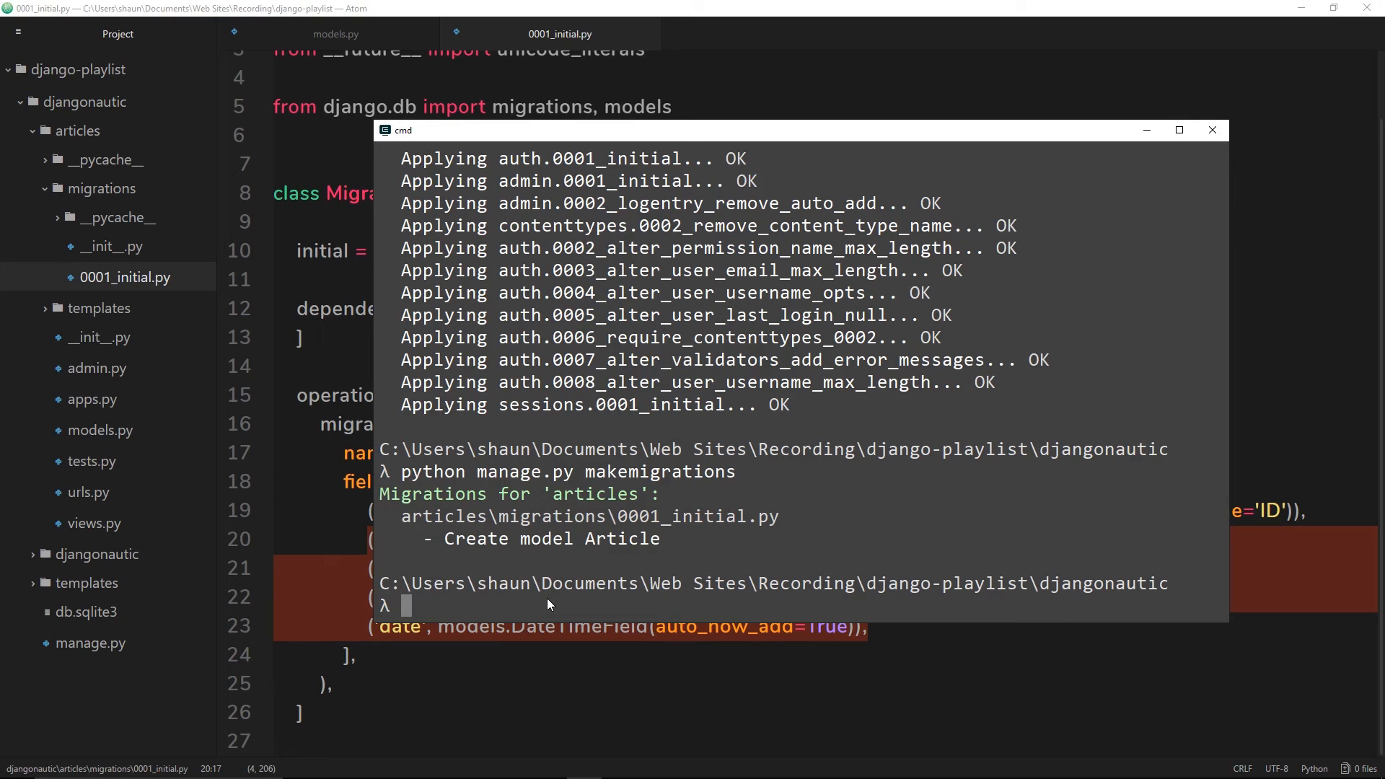
type("python man")
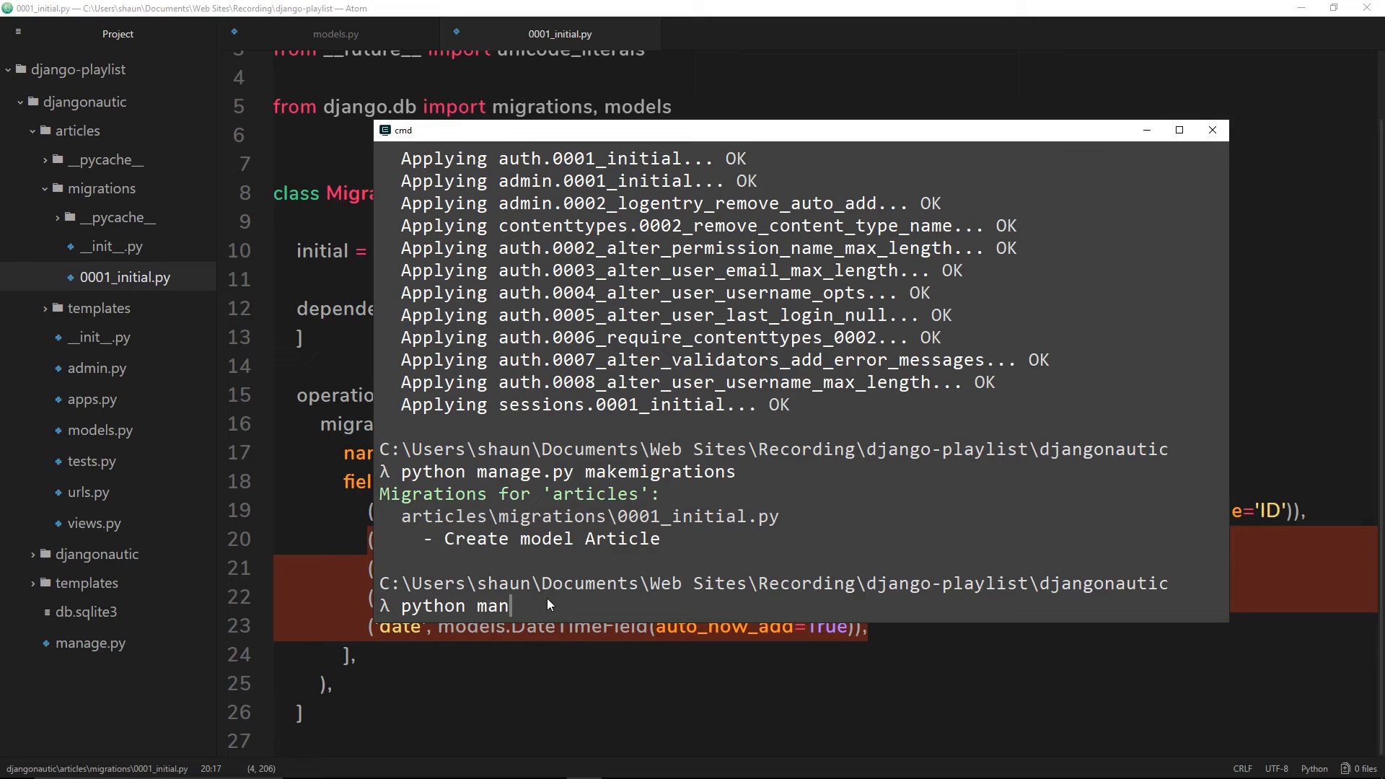
type("age.py m")
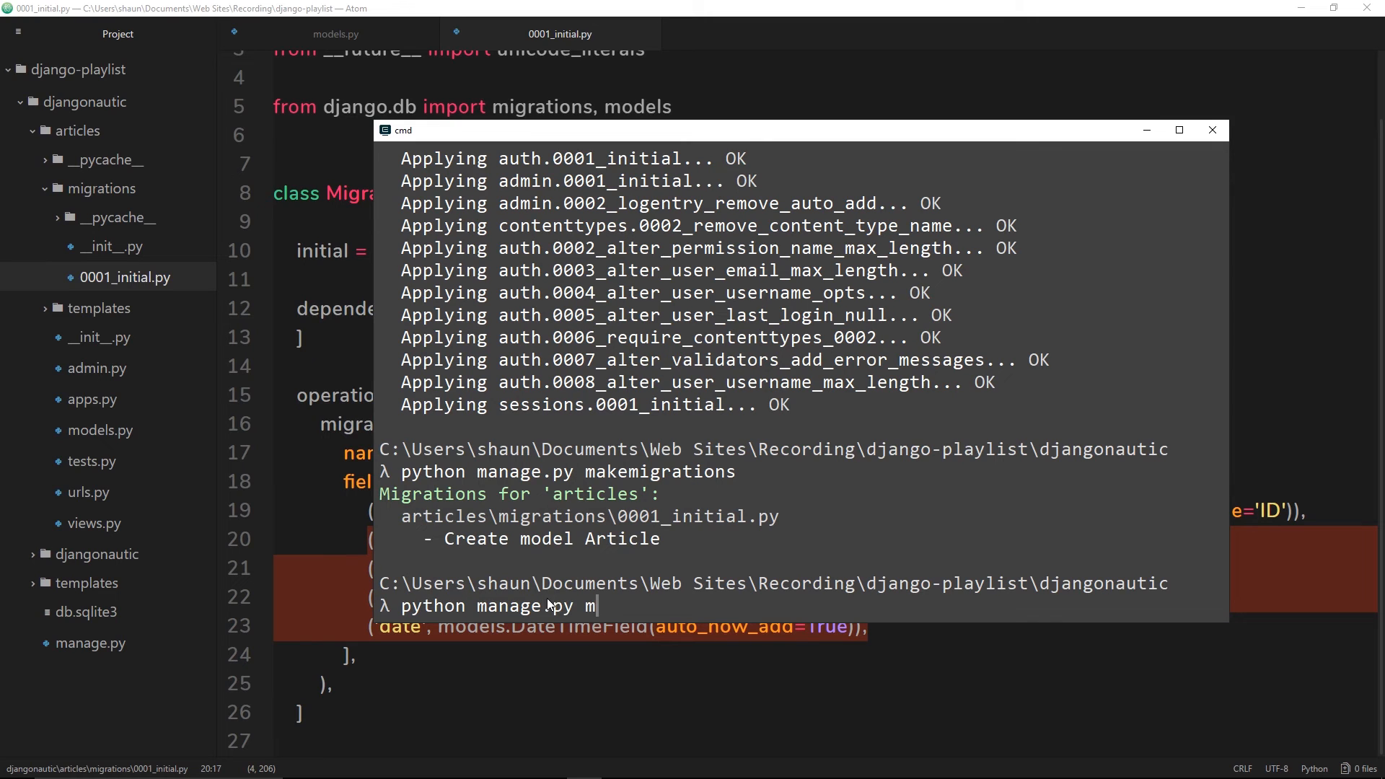
type("igrate")
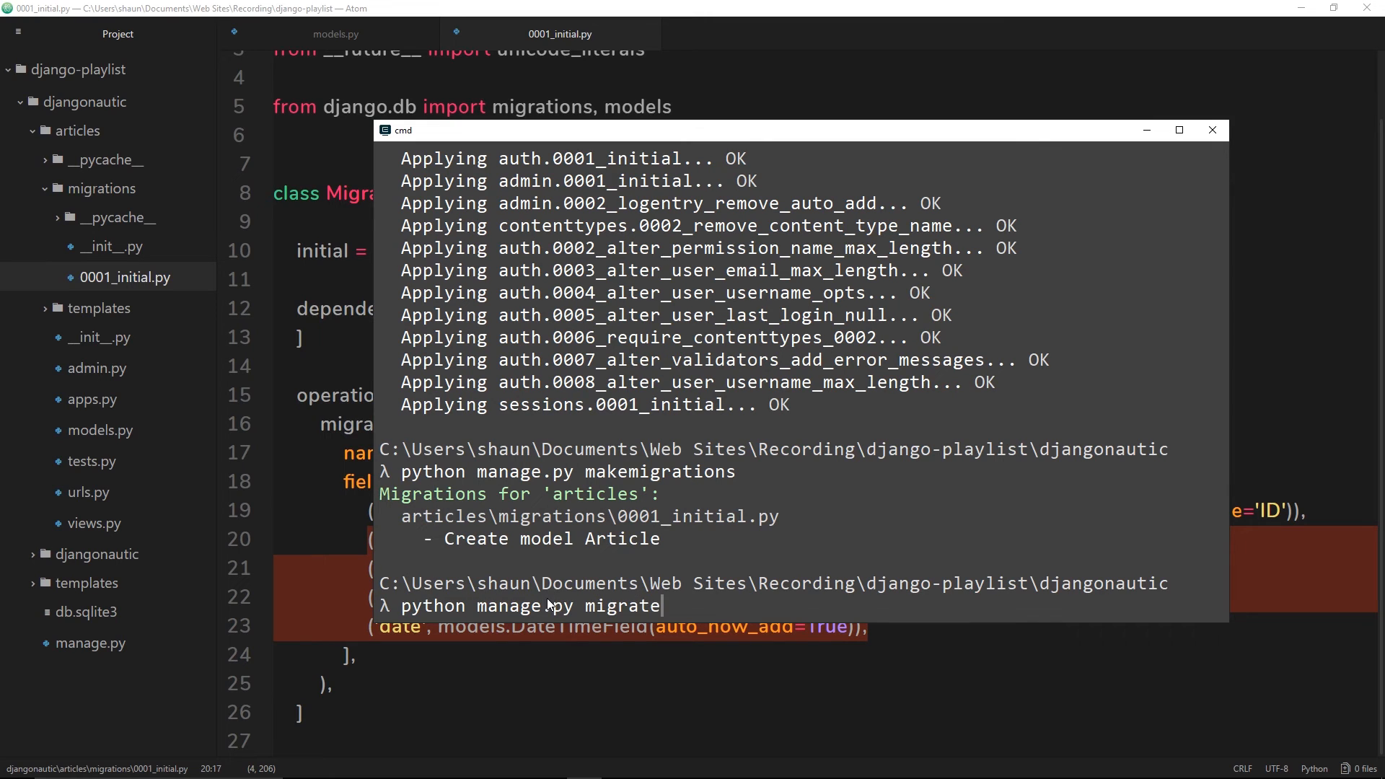
mouse_move(575, 561)
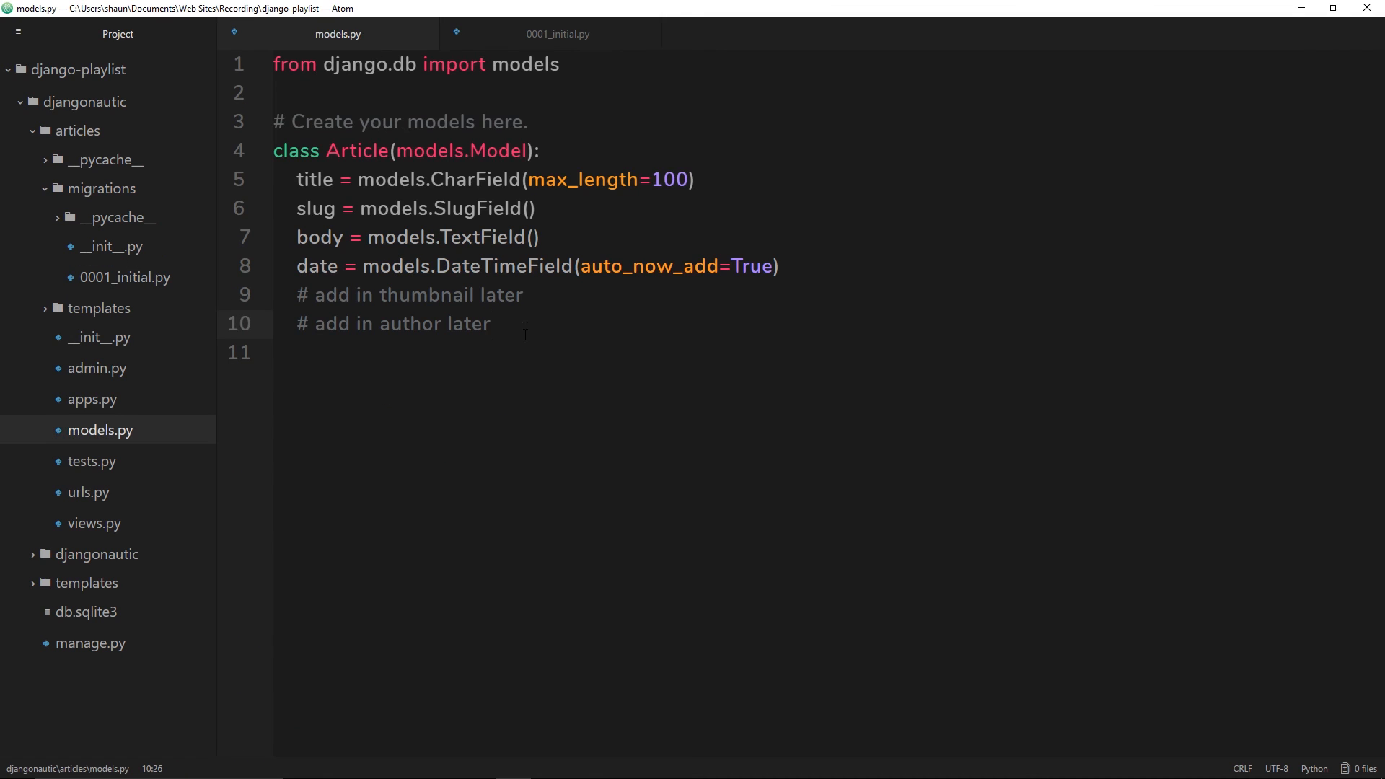
mouse_move(582, 368)
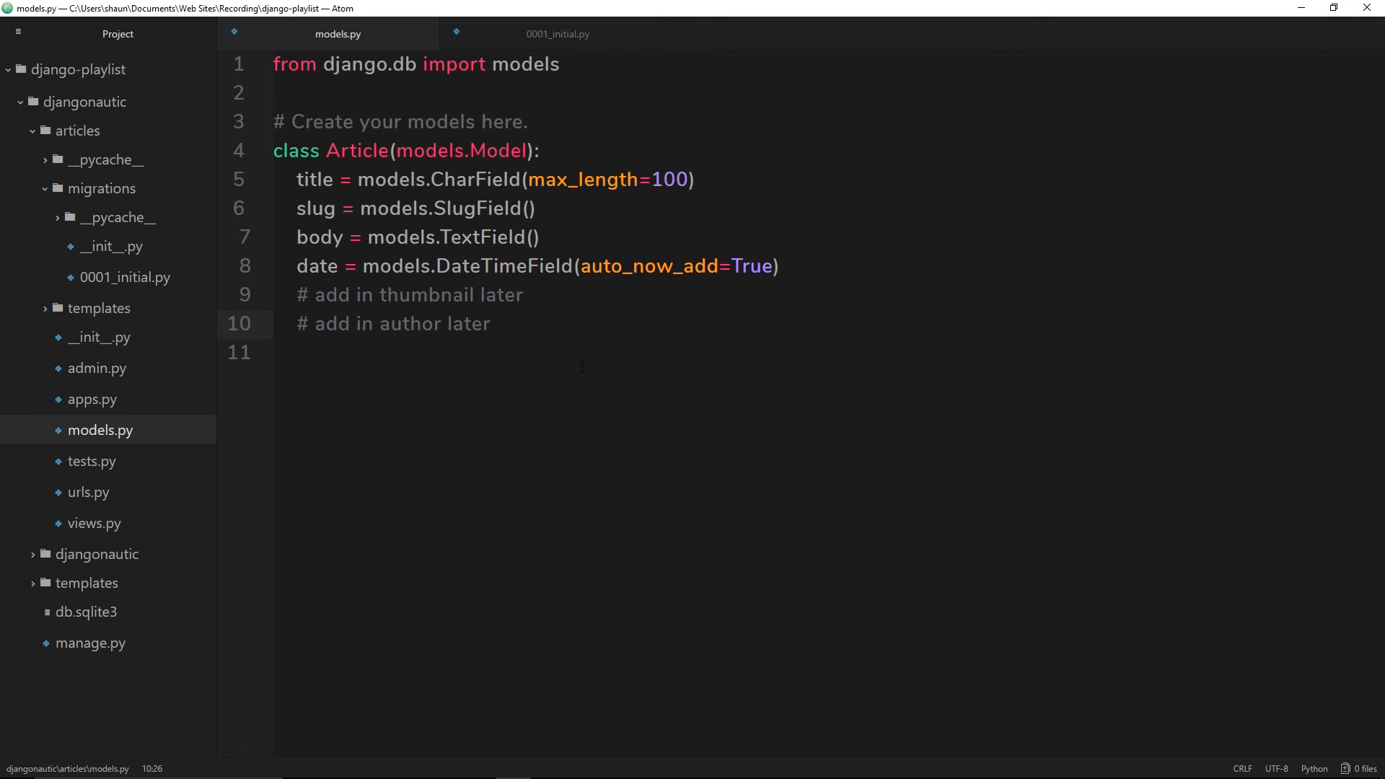
left_click(494, 323)
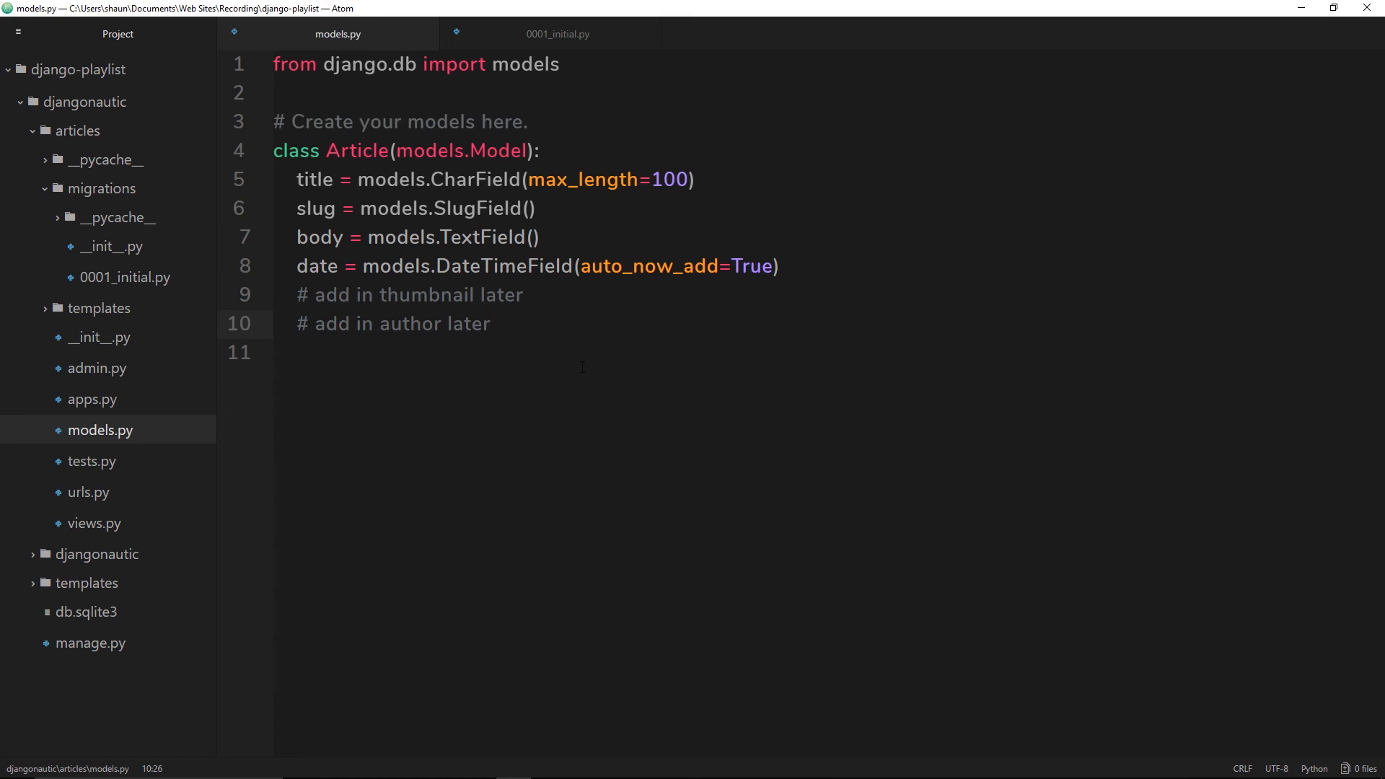
left_click(492, 324)
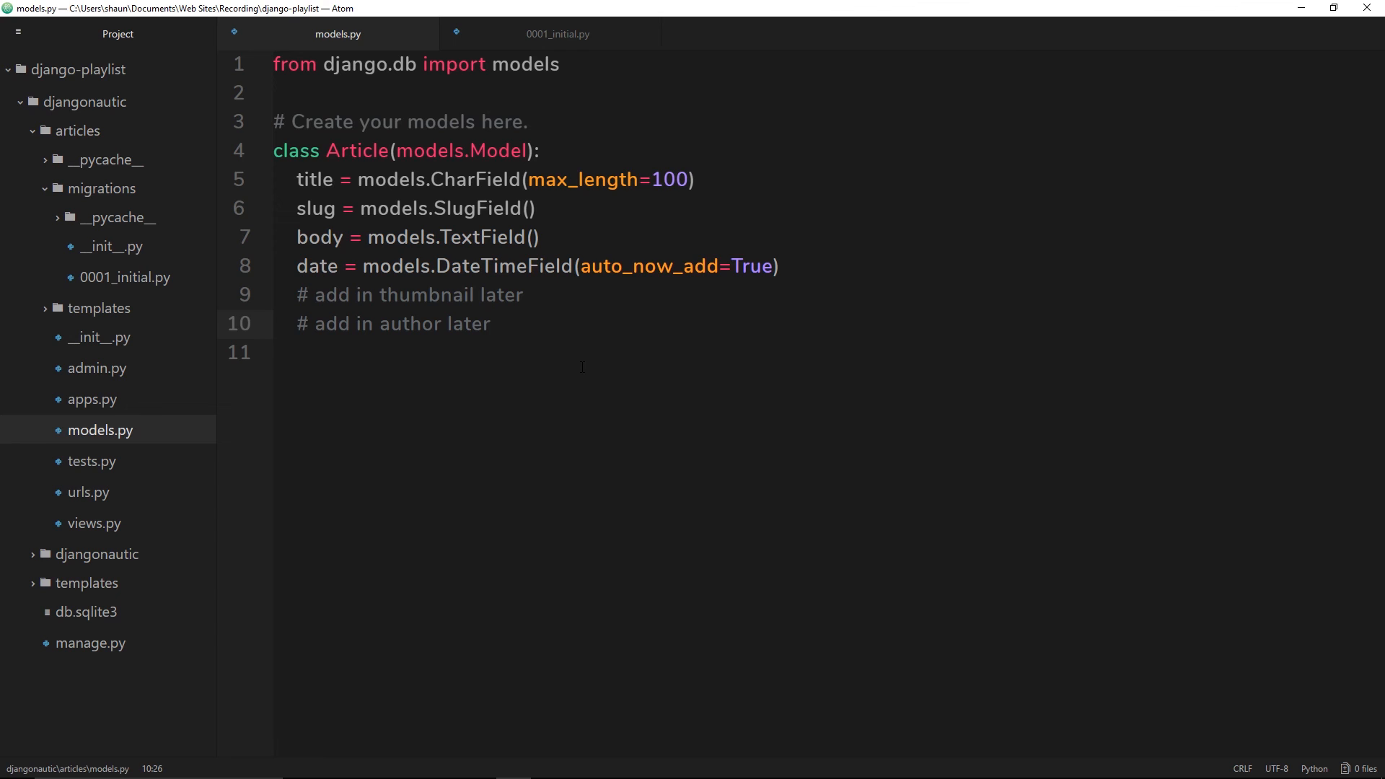
key("enter")
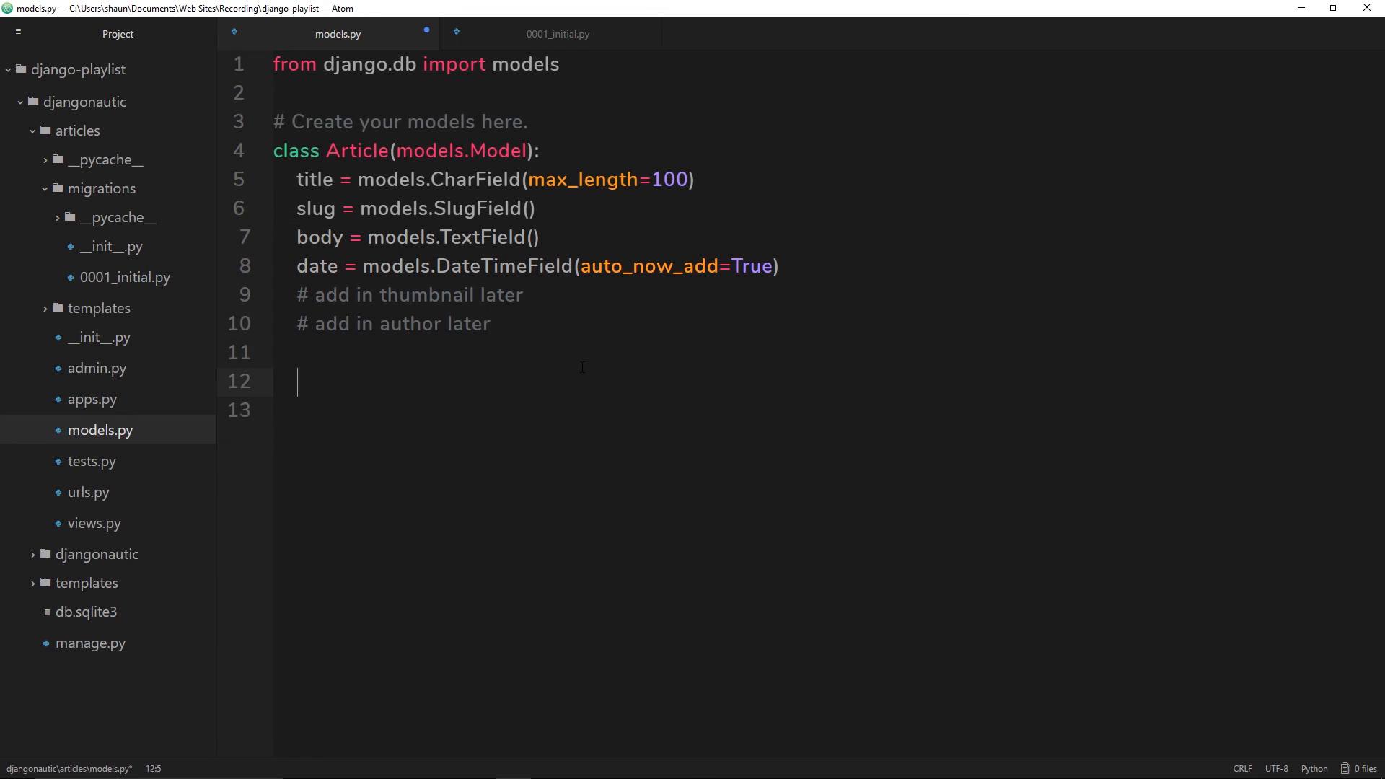
type("python")
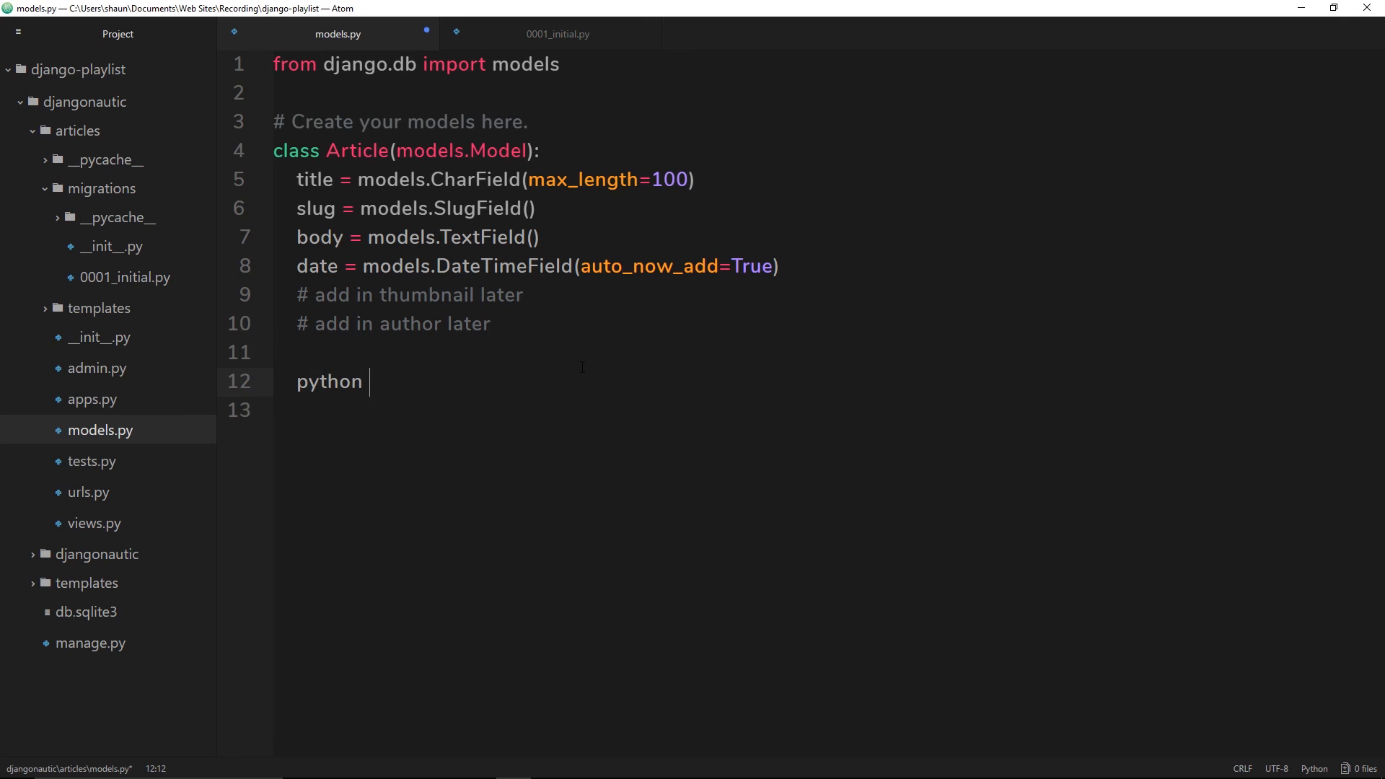
type("manage.py")
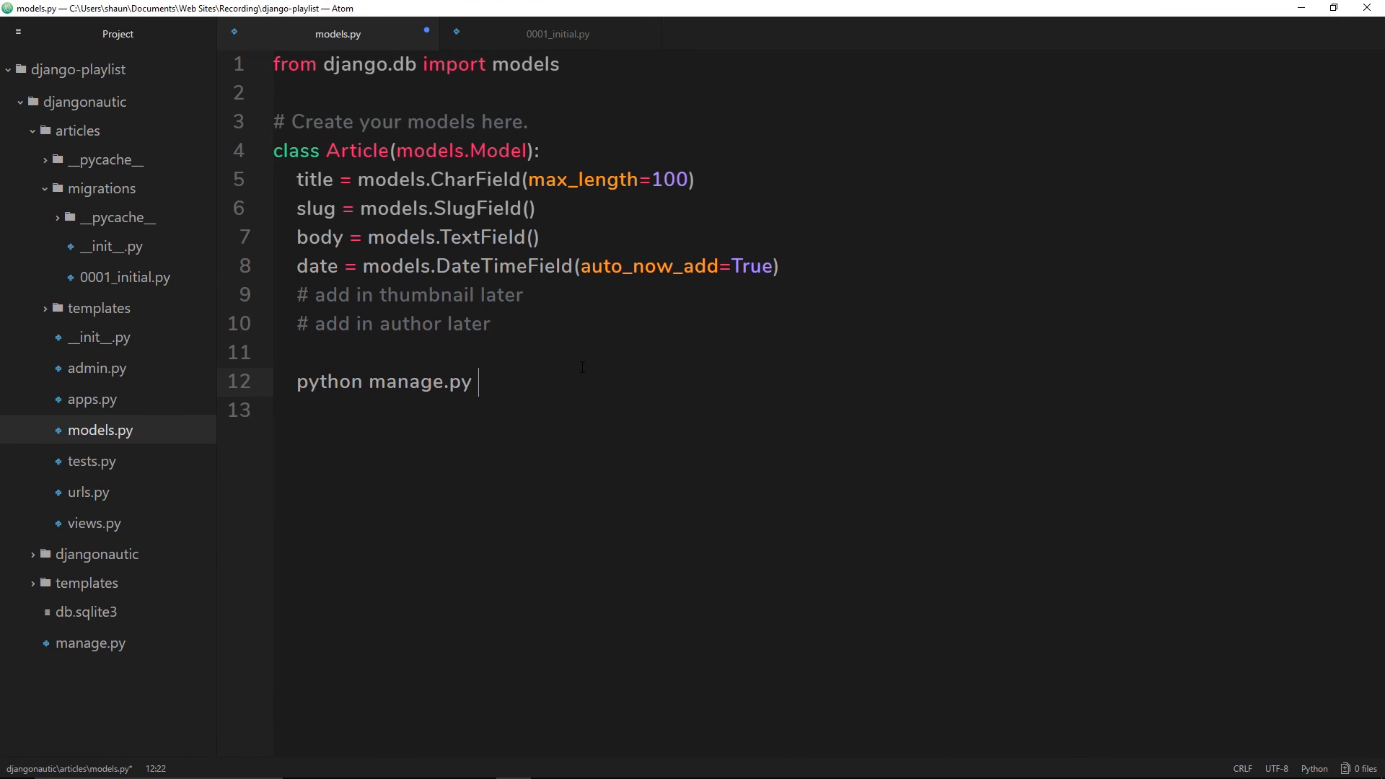
type("makemigrations")
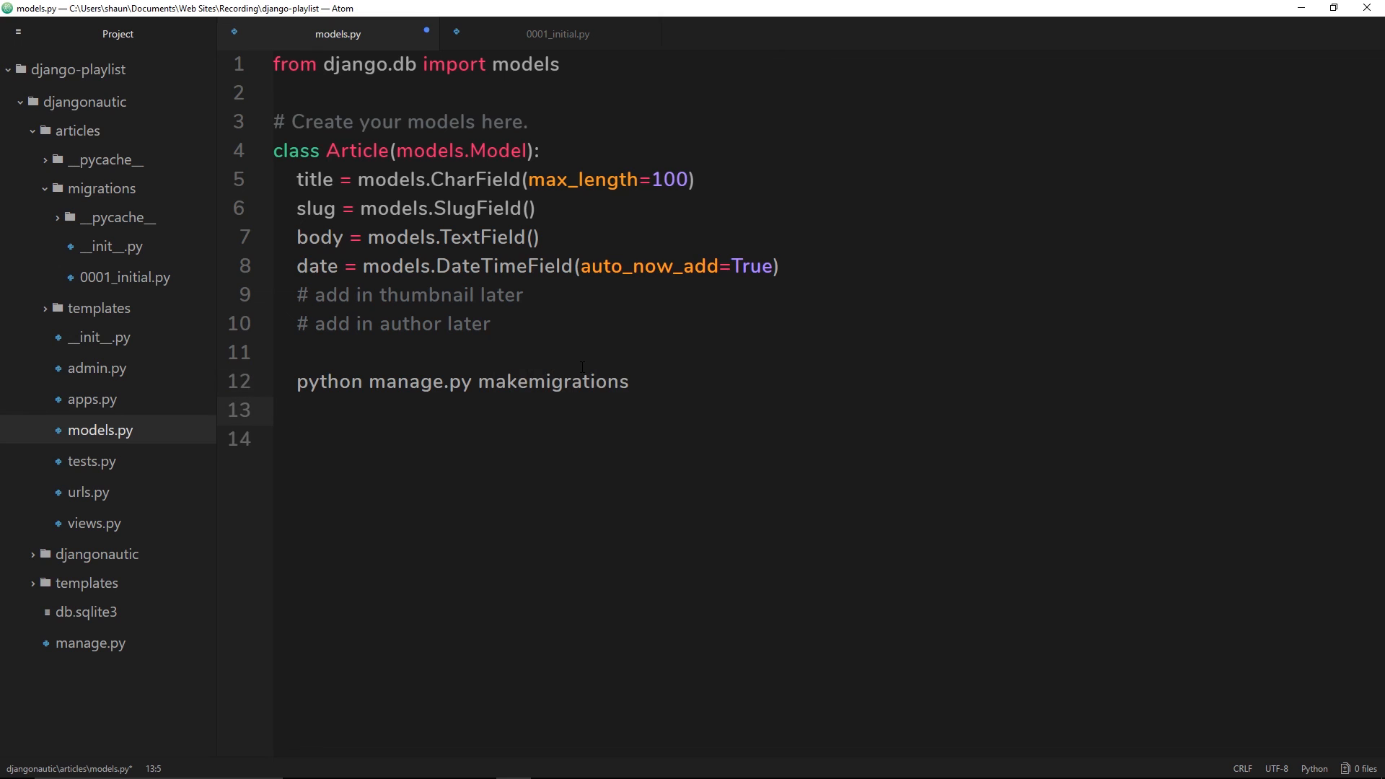
type("python manage.")
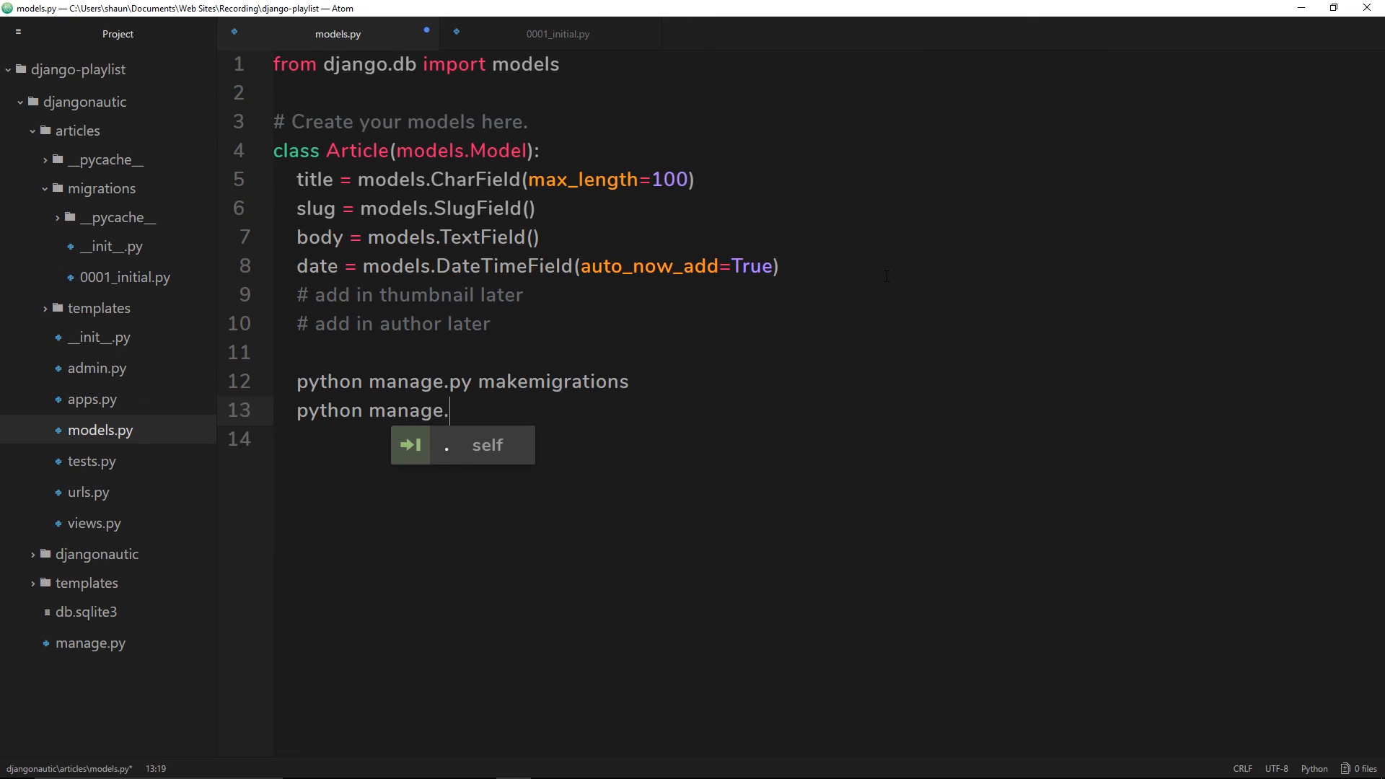
type("py migrate")
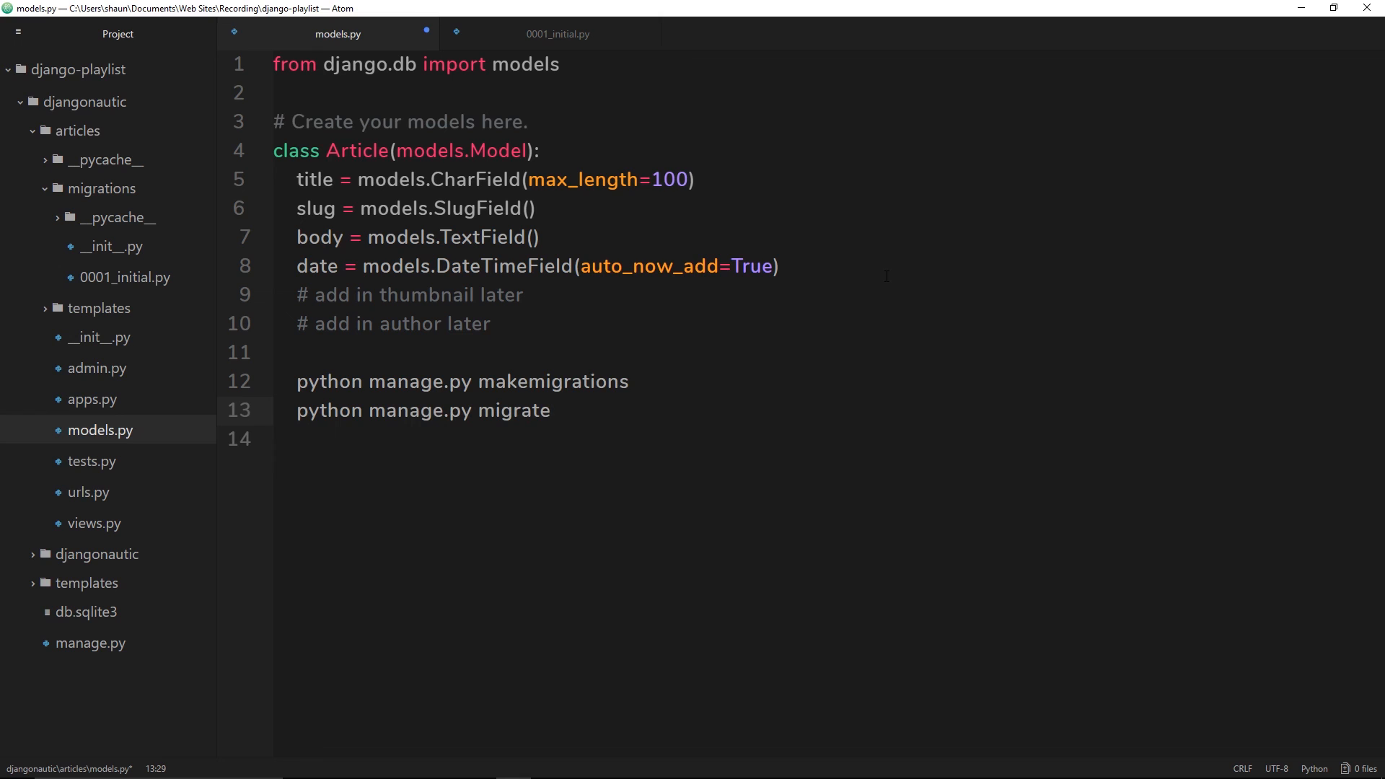
left_click(550, 409)
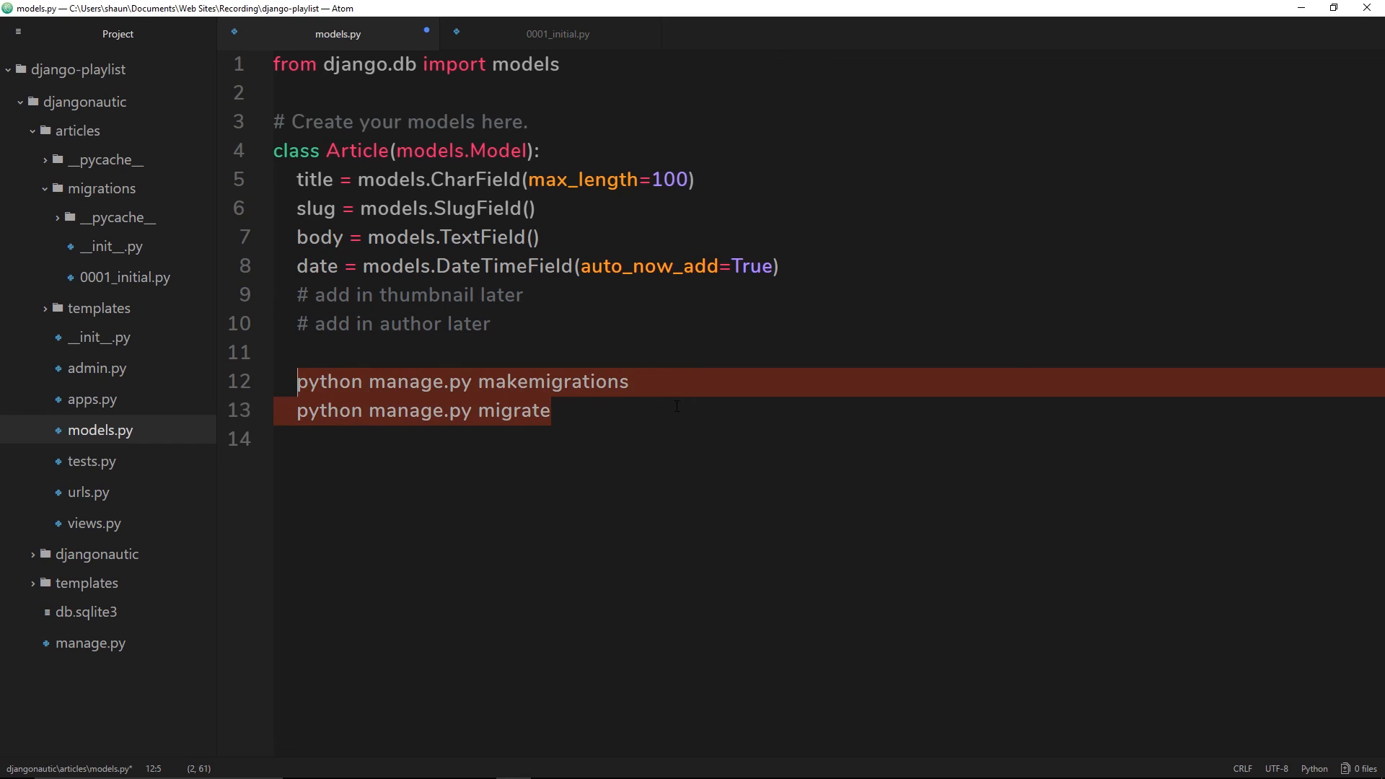
key("Delete")
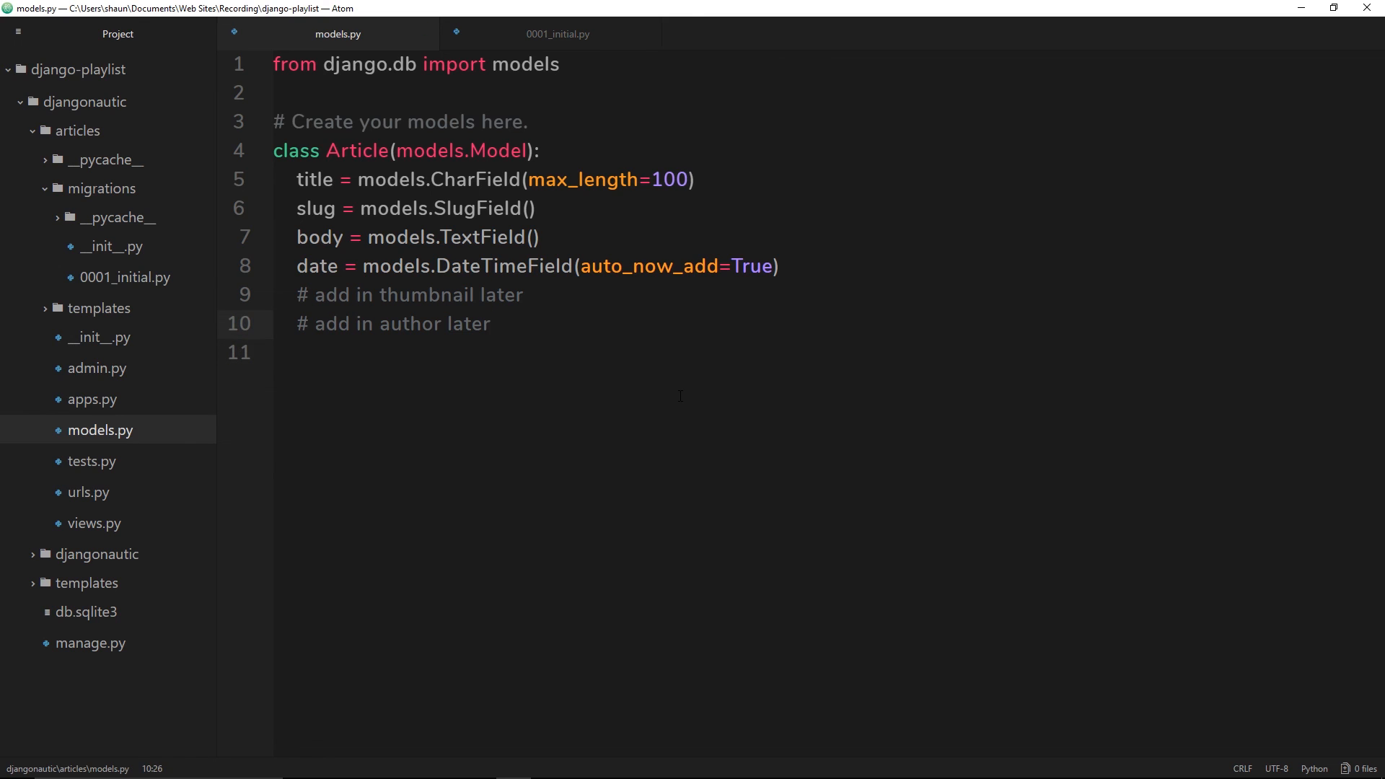
left_click(490, 323)
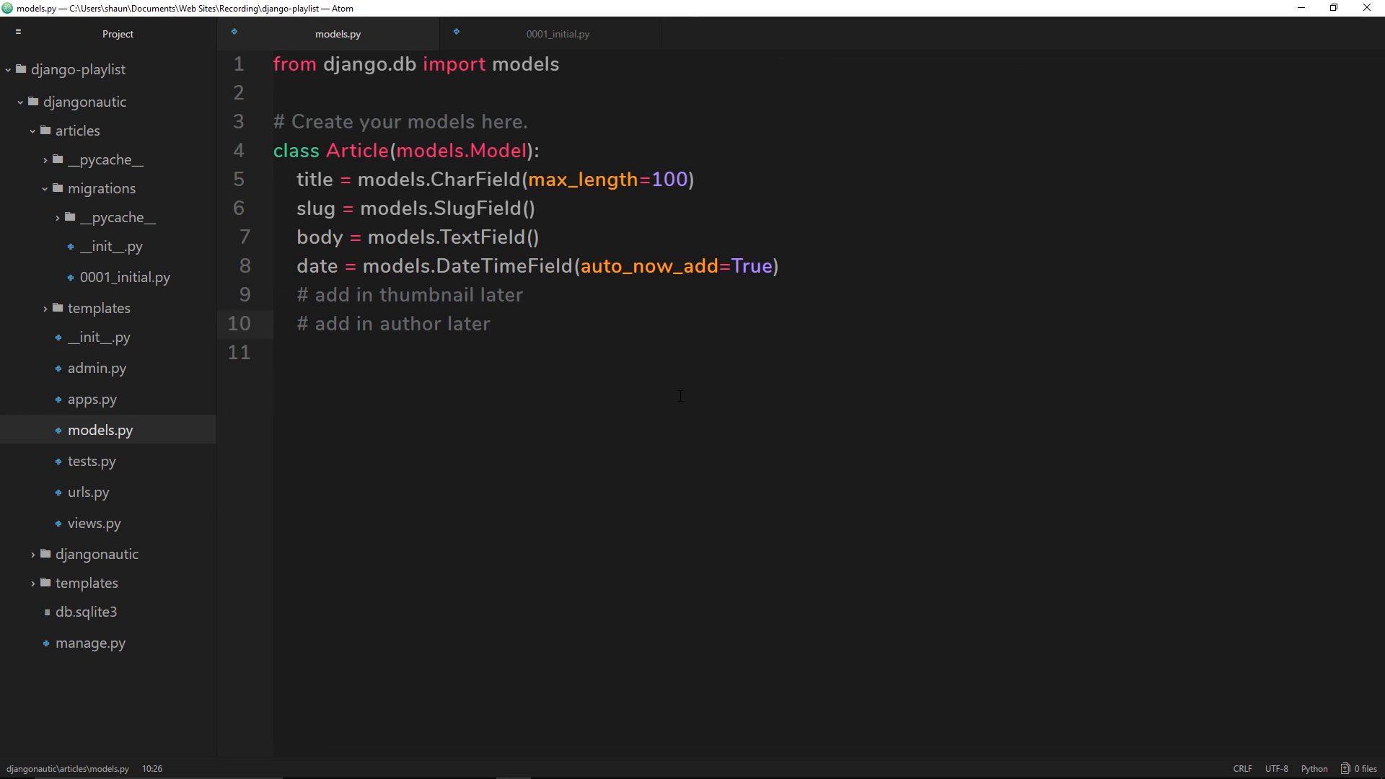
left_click(491, 323)
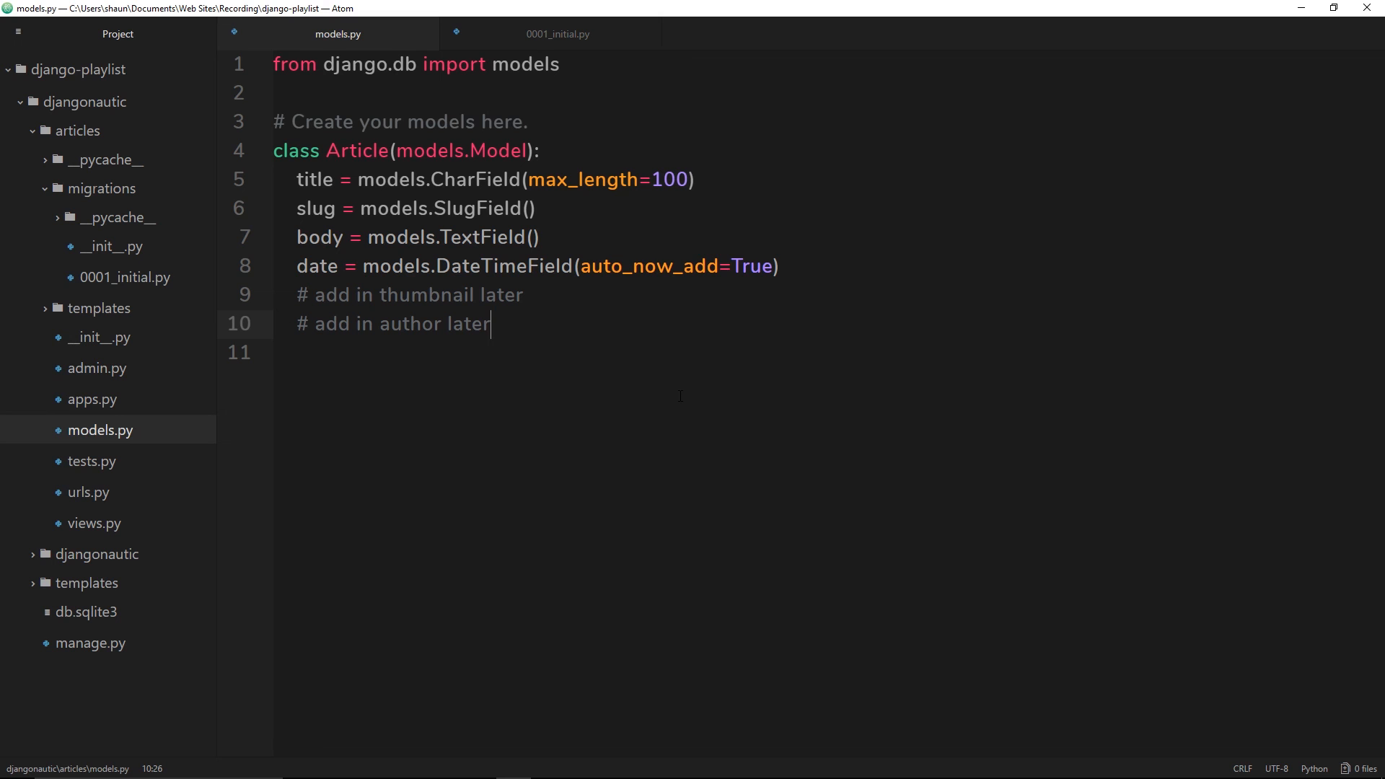